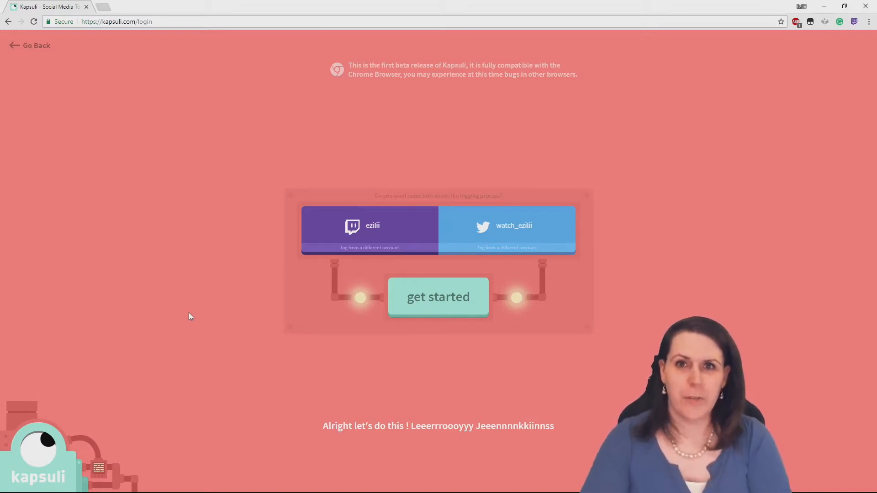
Step: Enter the Kapsuli tweet tool from the login page via 'get started'
{"action": "left_click", "coordinate": [438, 296]}
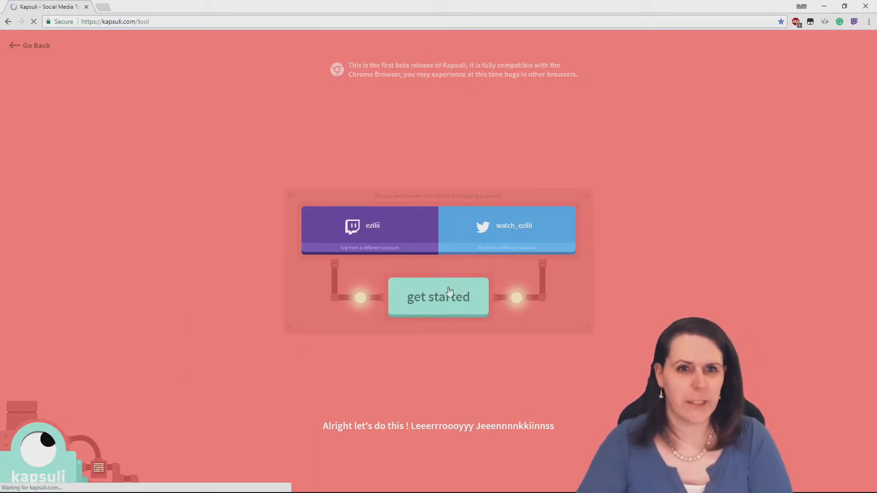
{"action": "left_click", "coordinate": [437, 296]}
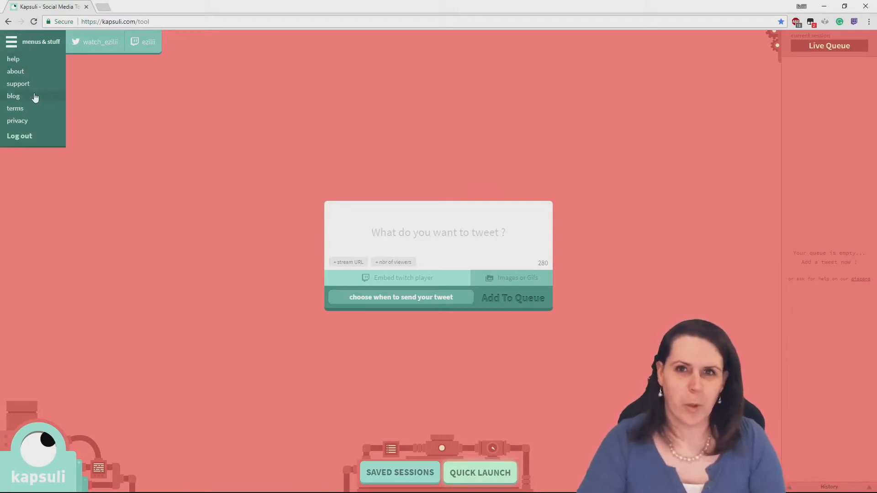
{"action": "mouse_move", "coordinate": [16, 108]}
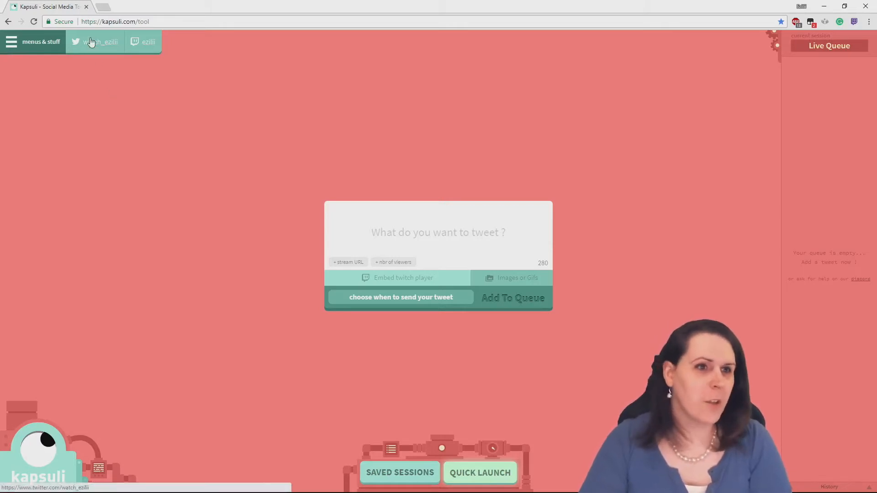
{"action": "mouse_move", "coordinate": [106, 55]}
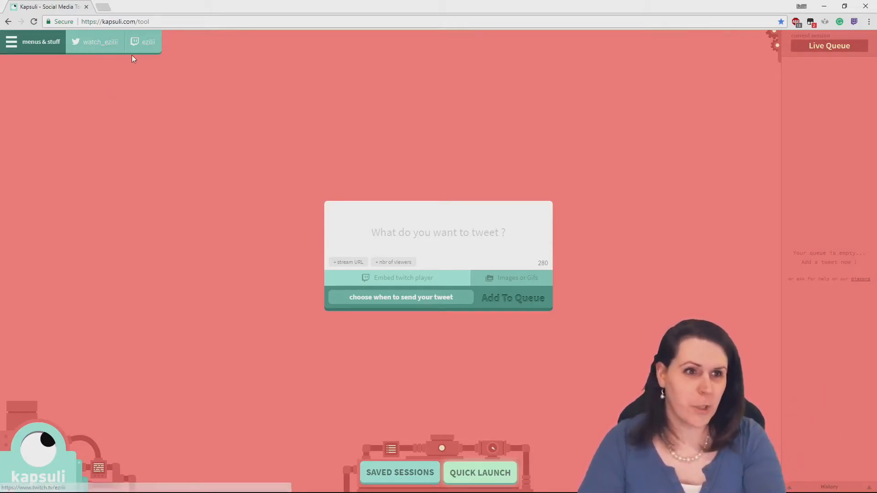
{"action": "mouse_move", "coordinate": [639, 61]}
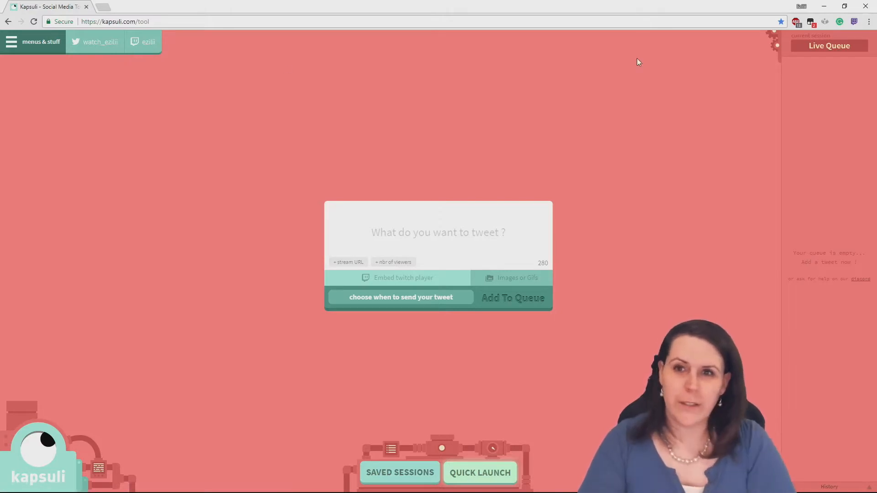
{"action": "mouse_move", "coordinate": [823, 248]}
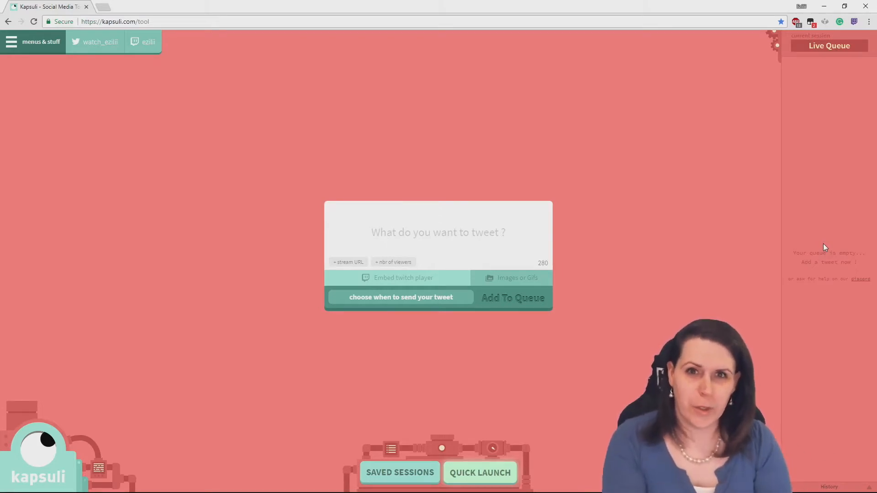
{"action": "left_click", "coordinate": [482, 232]}
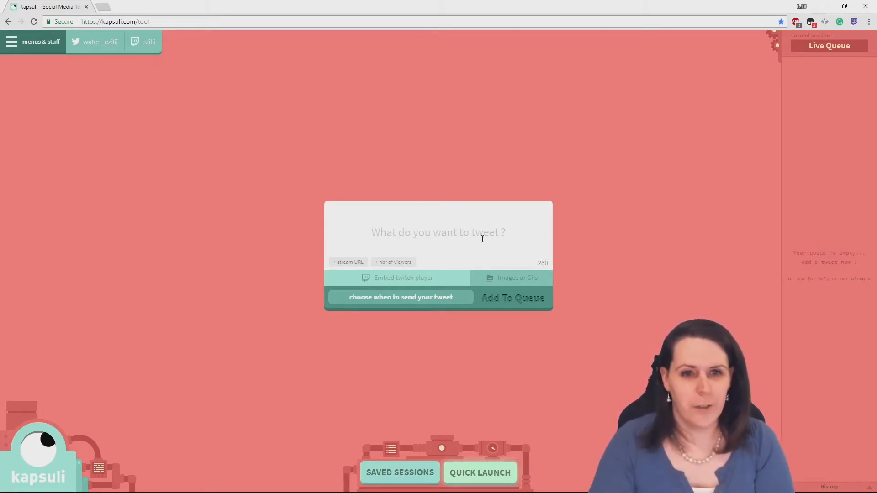
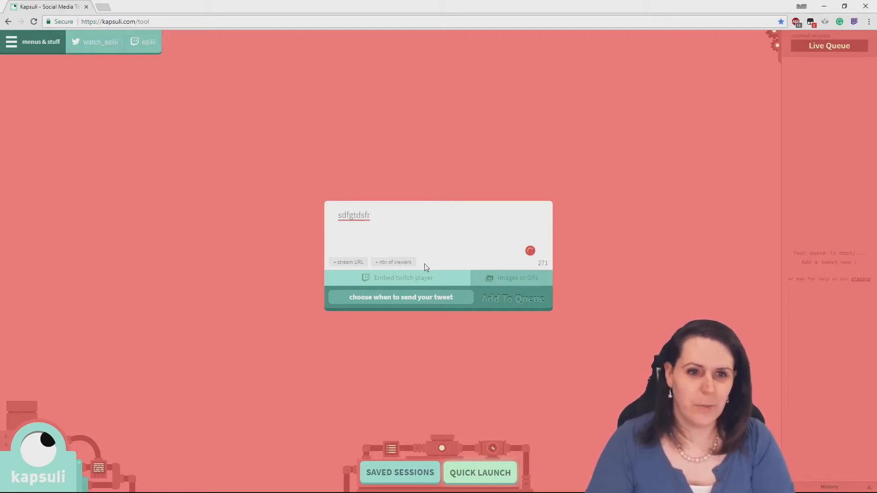
{"action": "left_click", "coordinate": [348, 263]}
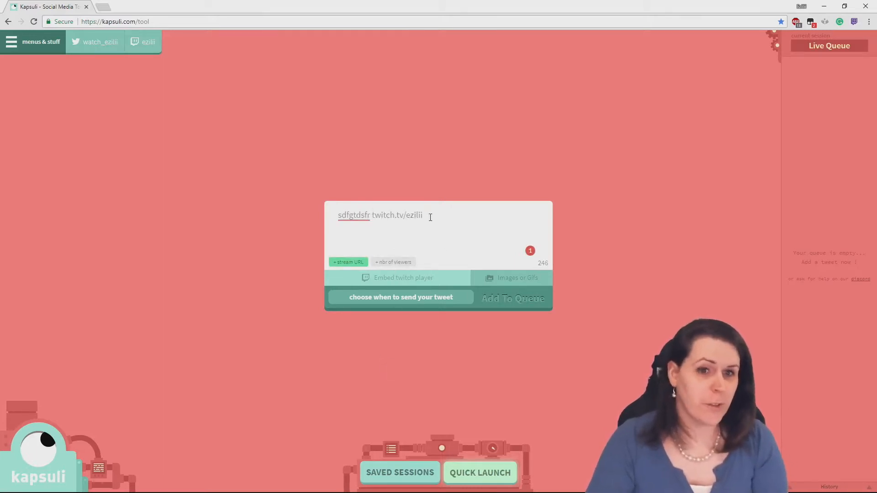
{"action": "triple_click", "coordinate": [380, 214]}
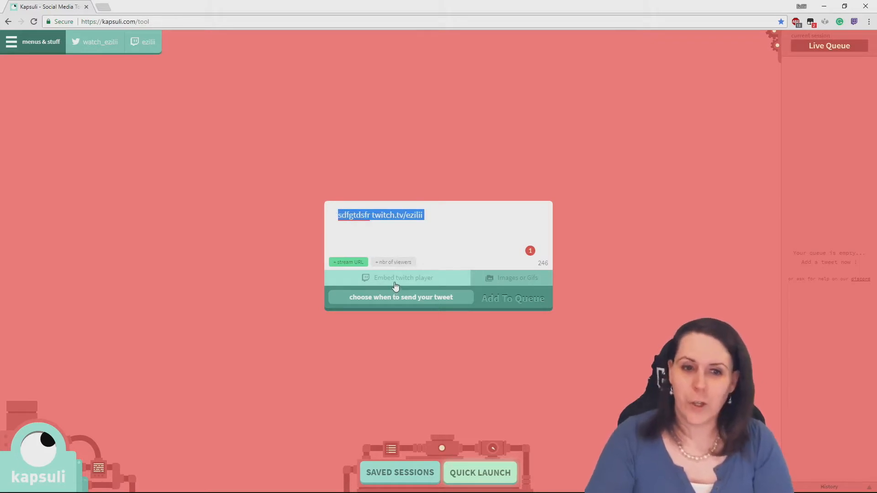
{"action": "left_click", "coordinate": [403, 278]}
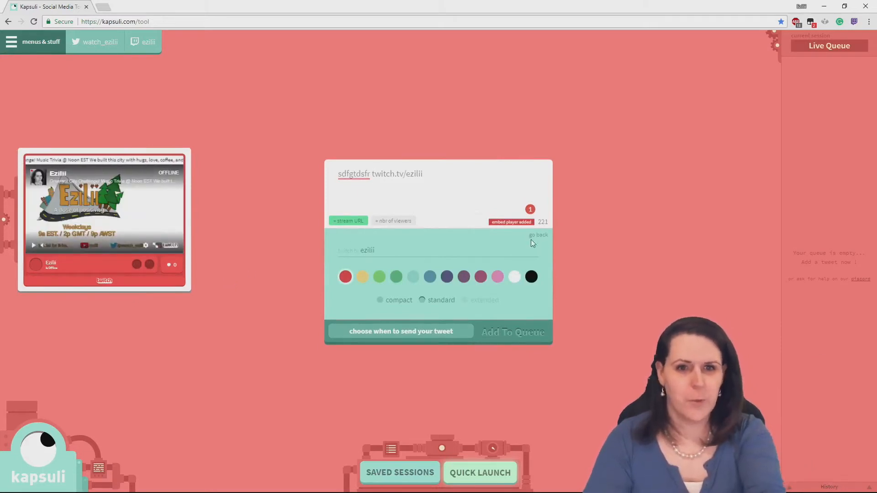
{"action": "left_click", "coordinate": [538, 235]}
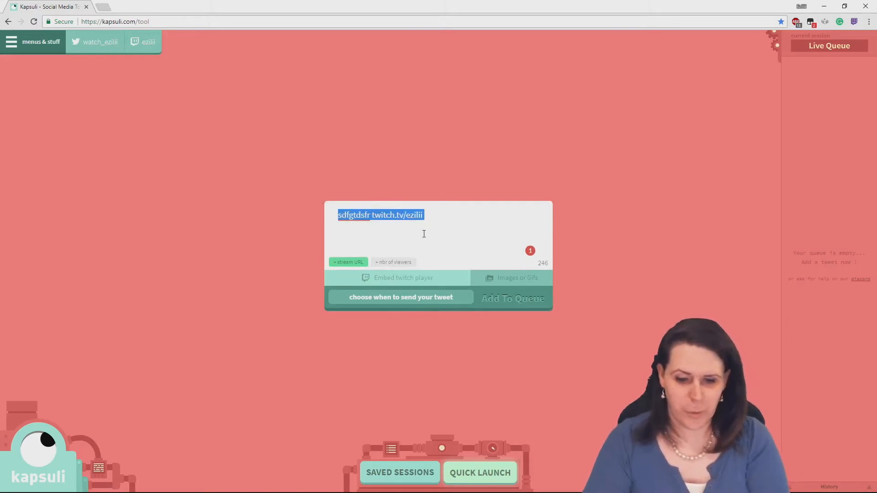
{"action": "key", "text": "Delete"}
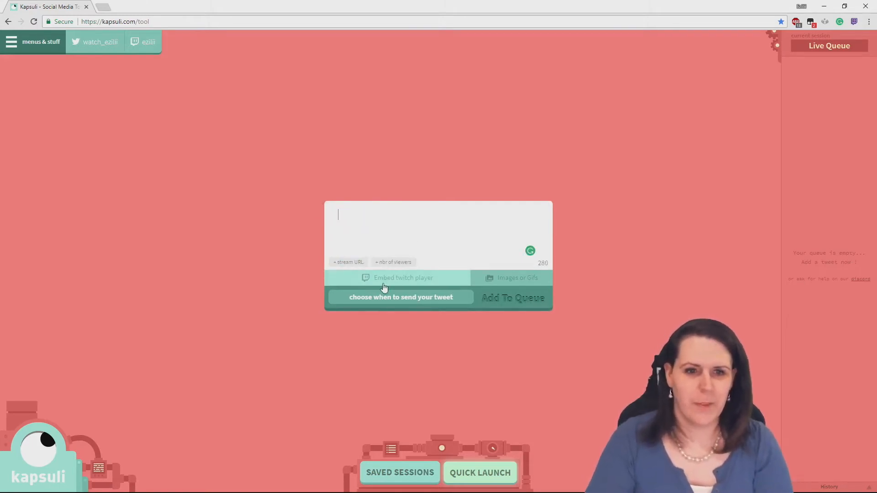
{"action": "left_click", "coordinate": [401, 297]}
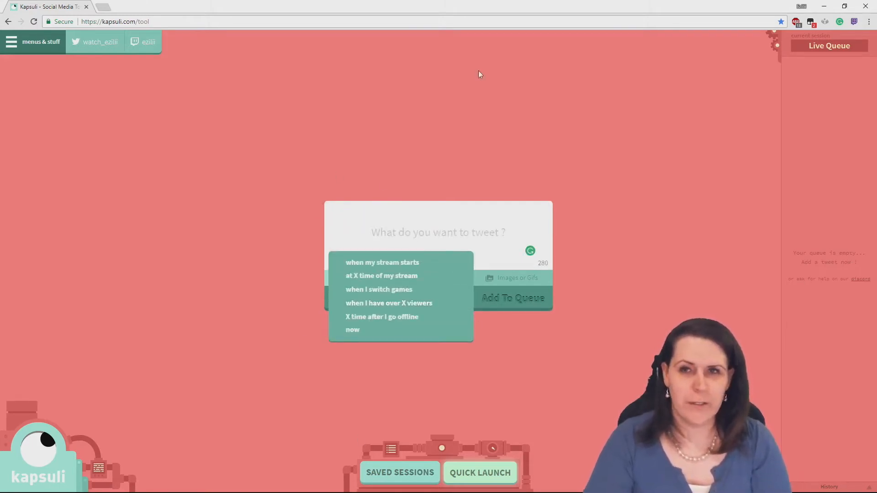
{"action": "mouse_move", "coordinate": [485, 106]}
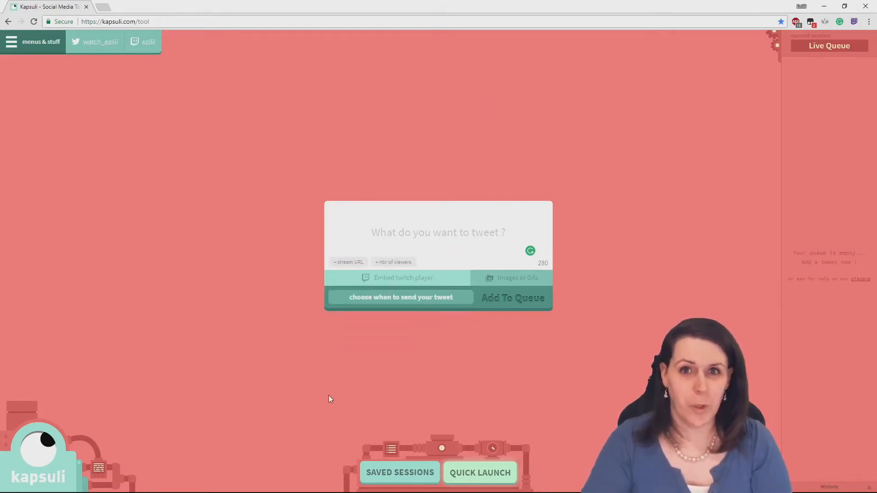
Step: Show the saved sessions and load the 'Friday - Trivia - Cities' session's four tweets
{"action": "left_click", "coordinate": [399, 473]}
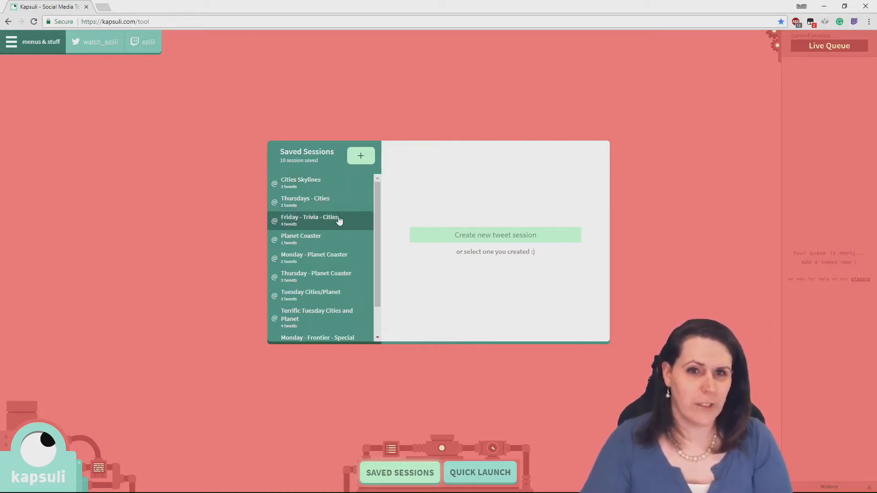
{"action": "mouse_move", "coordinate": [313, 257]}
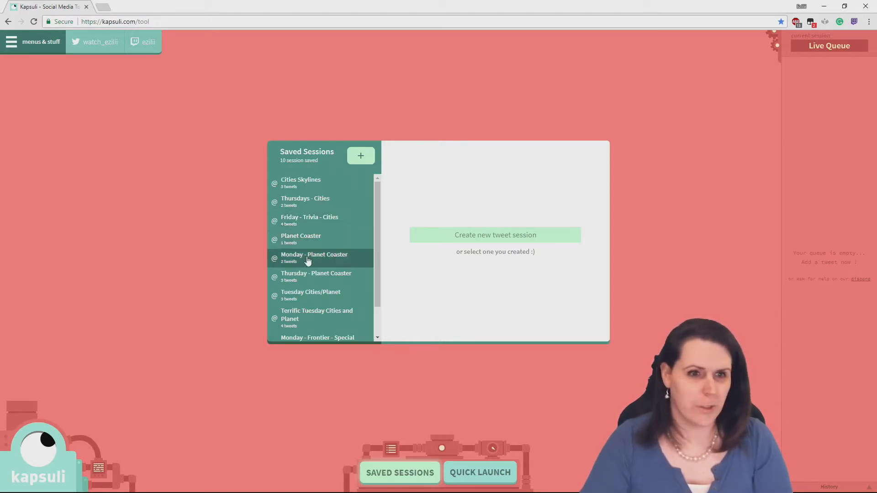
{"action": "mouse_move", "coordinate": [307, 271]}
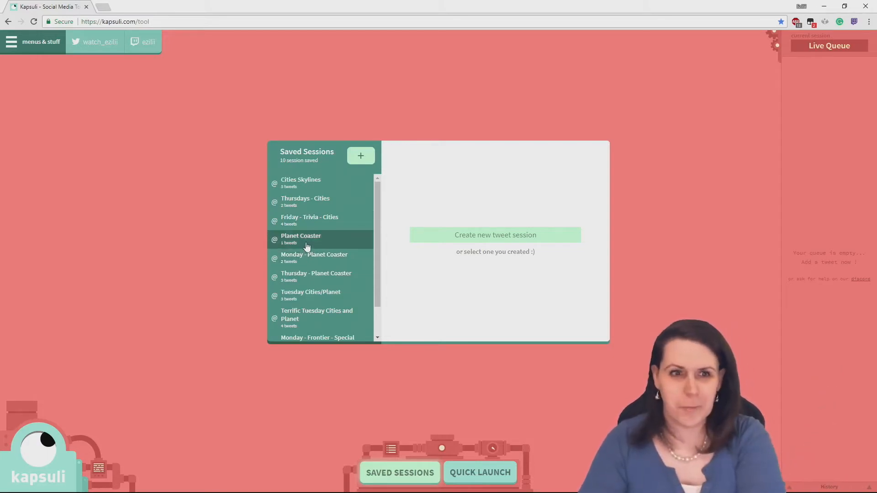
{"action": "mouse_move", "coordinate": [314, 232]}
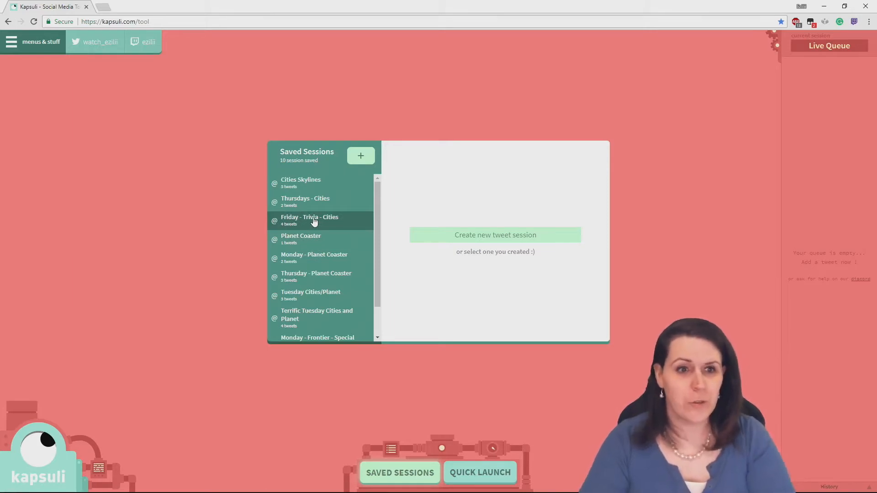
{"action": "left_click", "coordinate": [309, 220]}
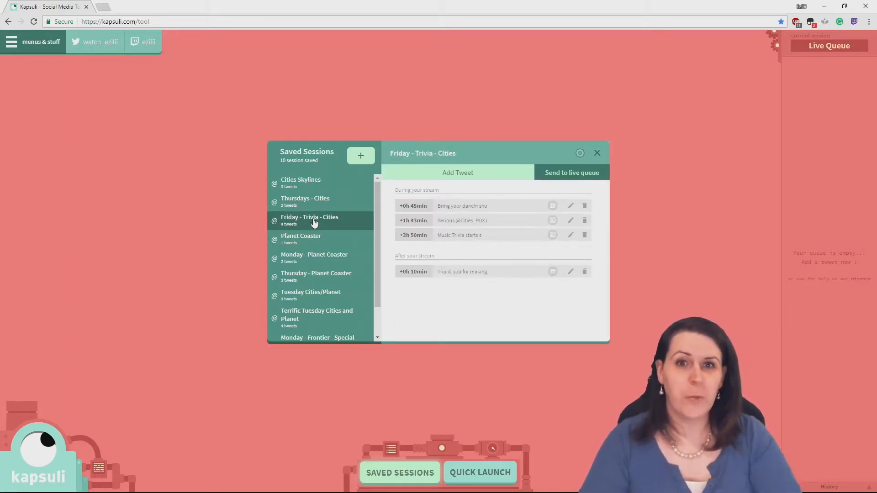
Step: Create a new empty session named 'Tuesday - Greenest - City'
{"action": "left_click", "coordinate": [361, 155]}
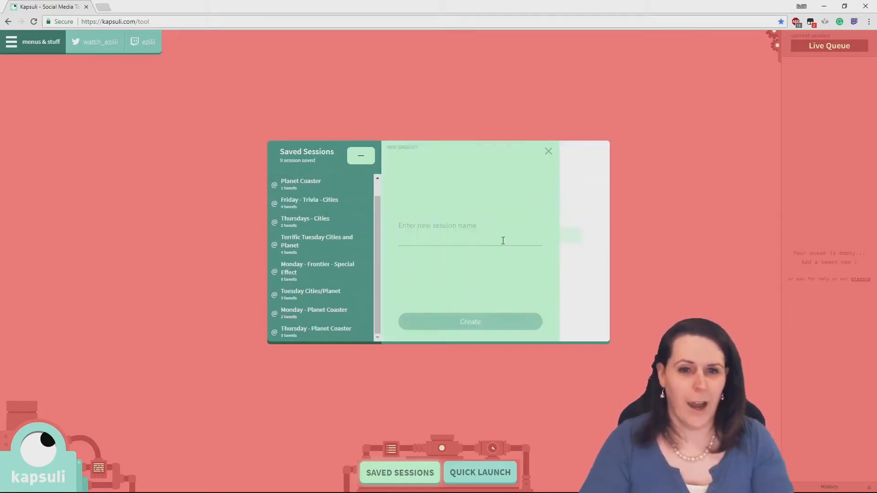
{"action": "type", "text": "Tuesday - Greenest Cit"}
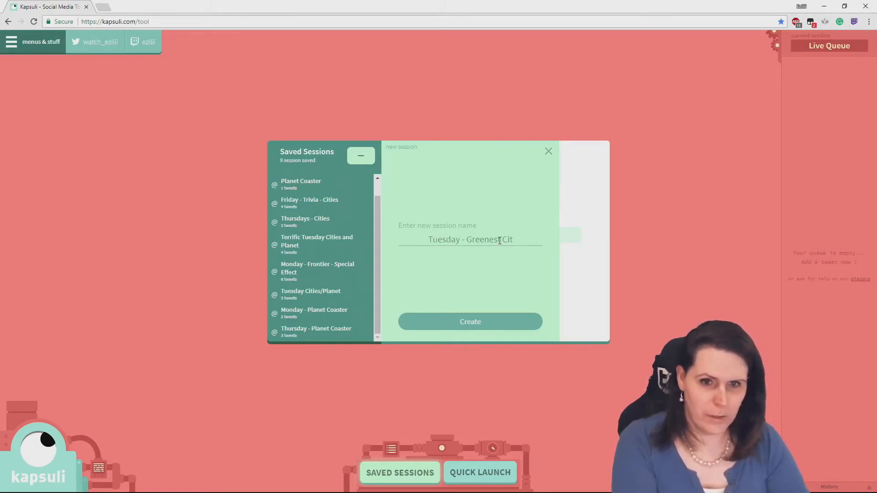
{"action": "type", "text": "y"}
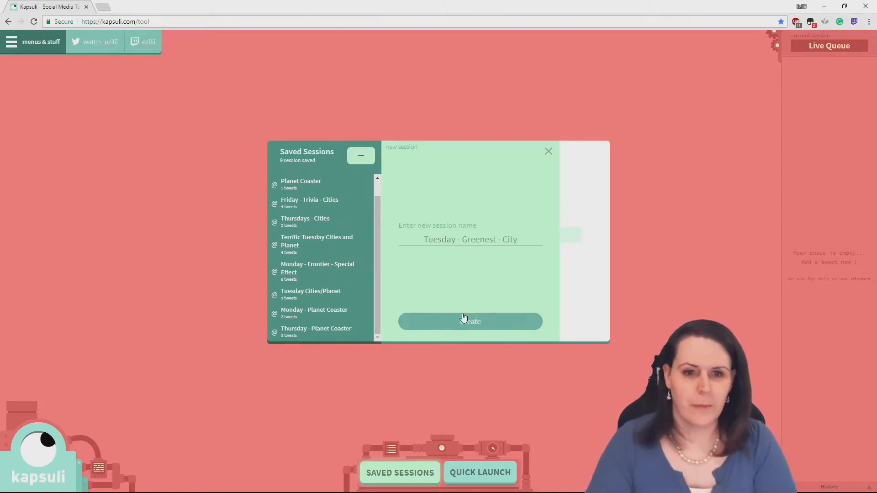
{"action": "left_click", "coordinate": [470, 321]}
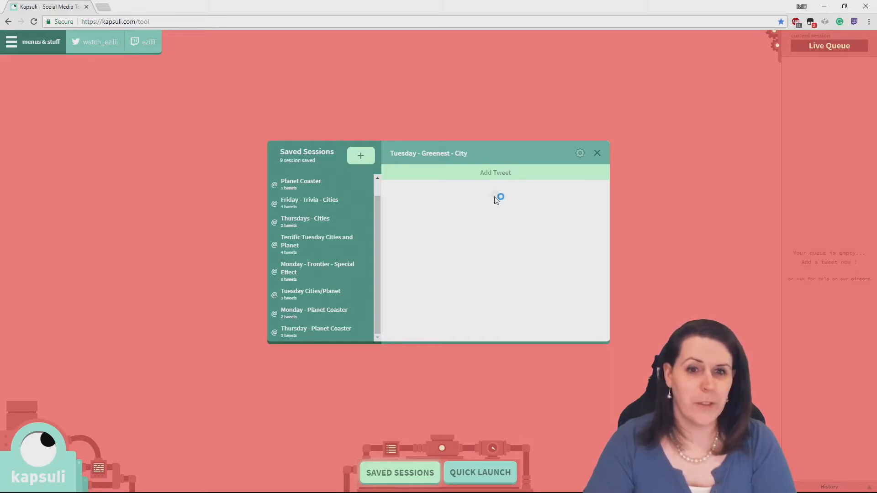
{"action": "left_click", "coordinate": [495, 172]}
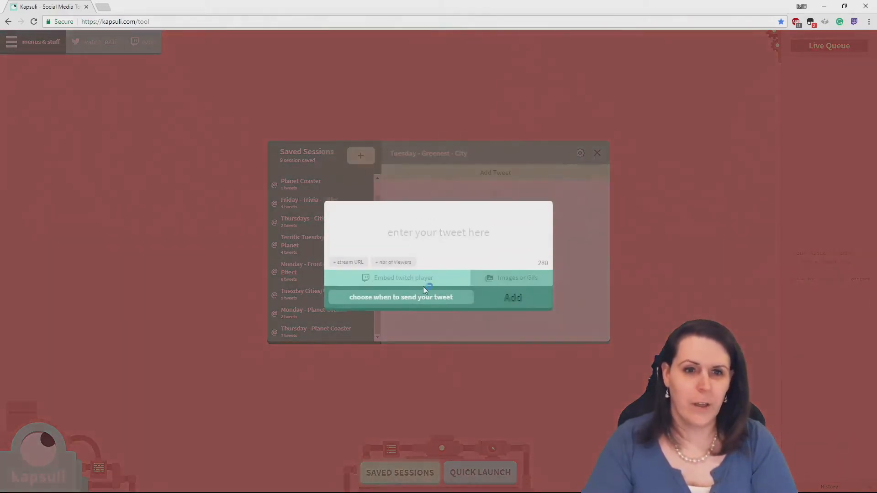
{"action": "left_click", "coordinate": [438, 232]}
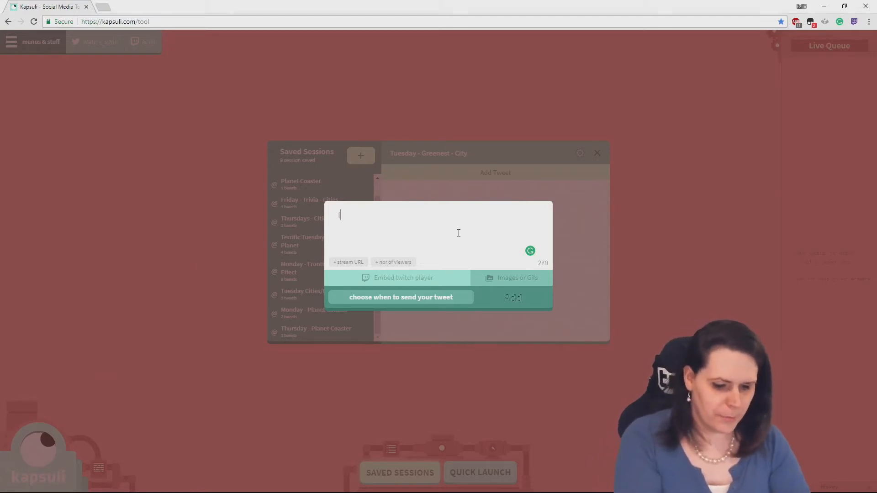
{"action": "type", "text": "It begins with"}
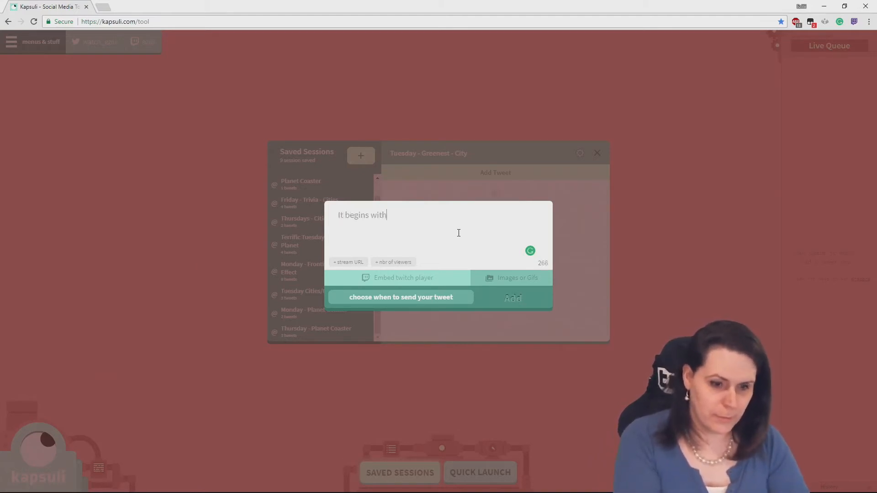
{"action": "type", "text": "coffee, love, hugs and"}
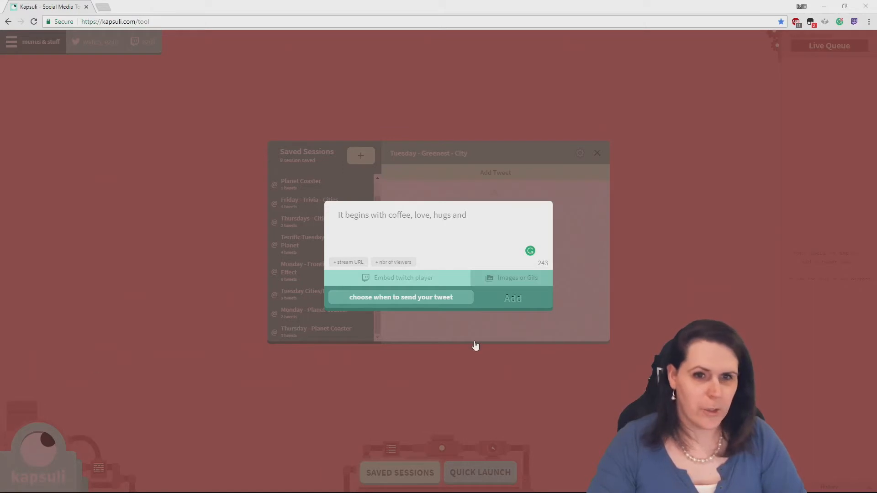
{"action": "type", "text": "#GreenCitiesChallenge"}
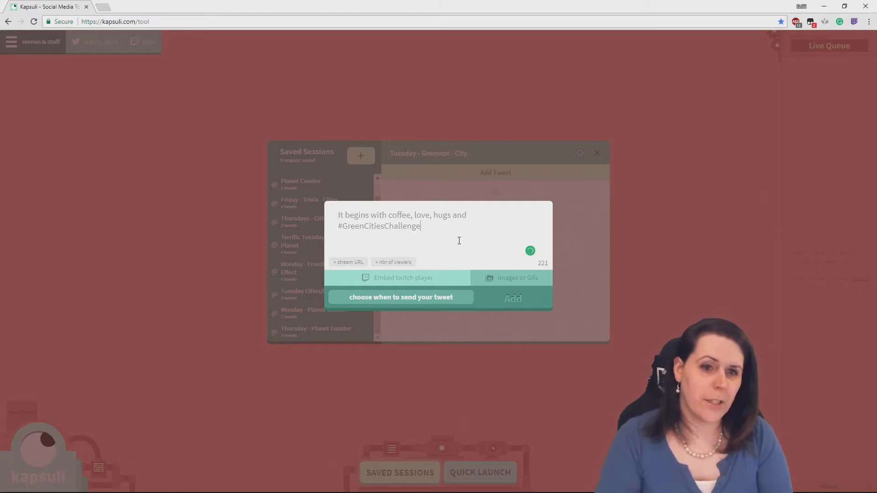
{"action": "mouse_move", "coordinate": [111, 278]}
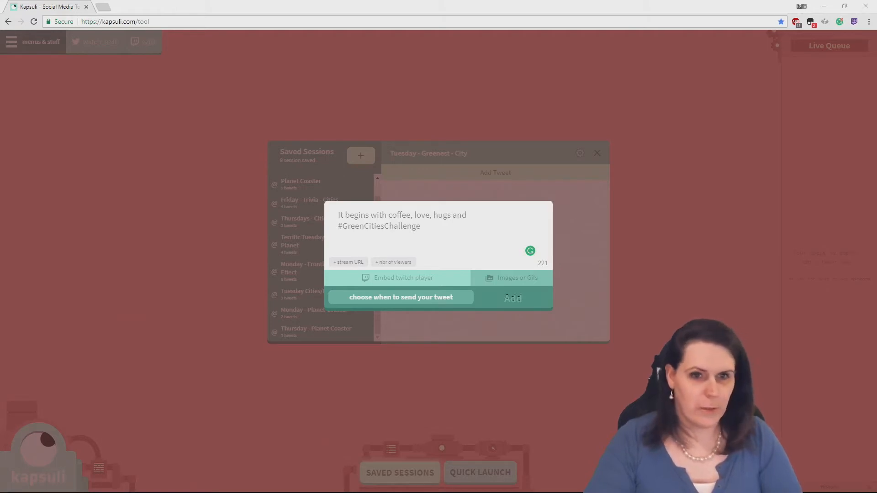
{"action": "type", "text": "@Cities_PDX"}
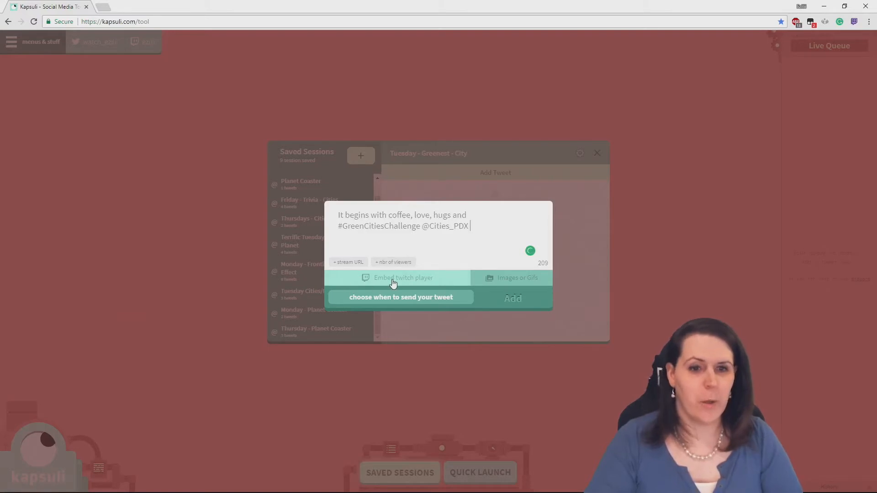
{"action": "left_click", "coordinate": [348, 263]}
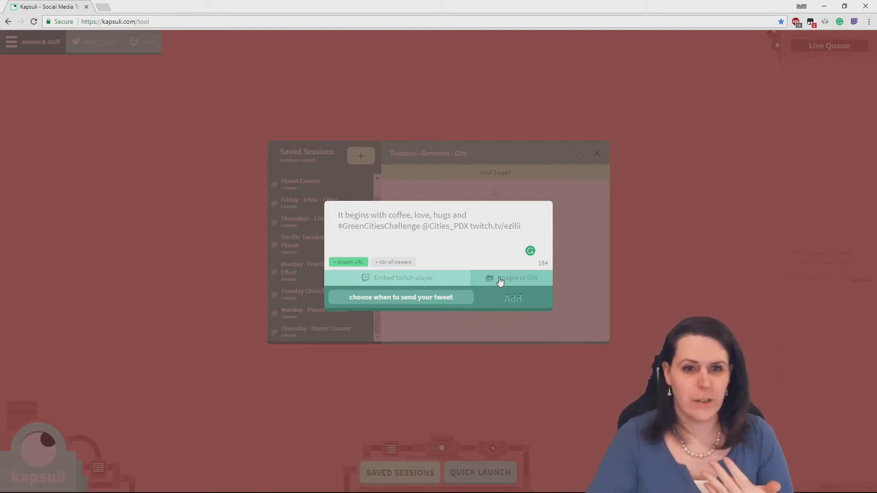
Step: Attach the giphy (8) gif and set the tweet to send when the stream starts
{"action": "left_click", "coordinate": [512, 277]}
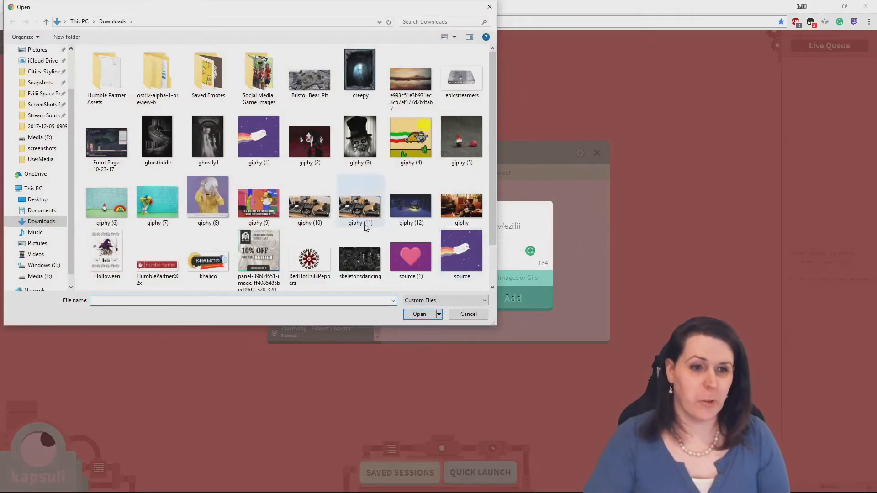
{"action": "left_click", "coordinate": [207, 200]}
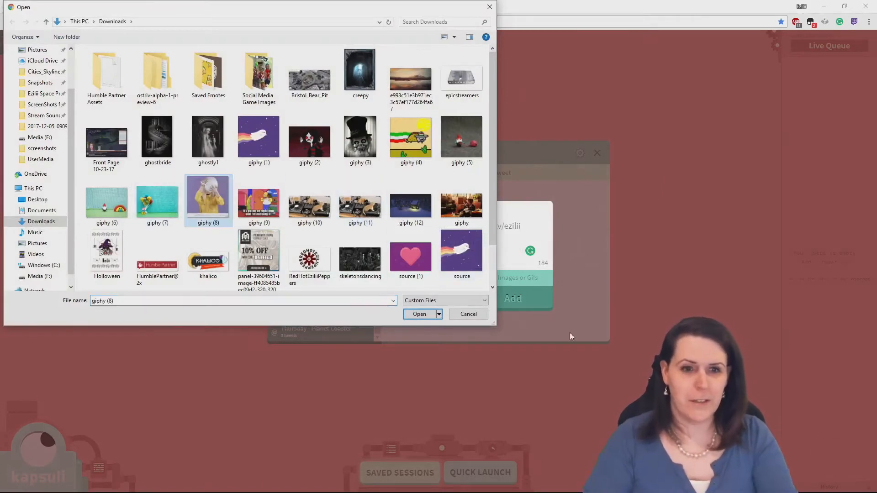
{"action": "left_click", "coordinate": [420, 313]}
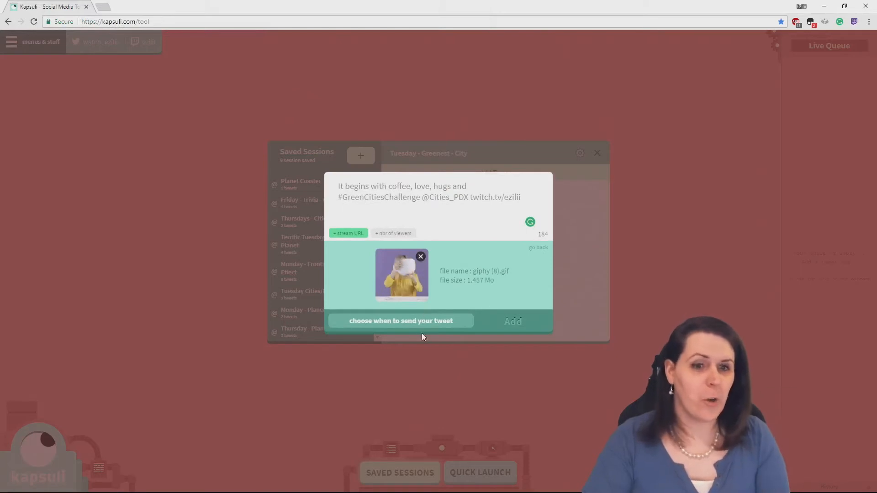
{"action": "left_click", "coordinate": [401, 321]}
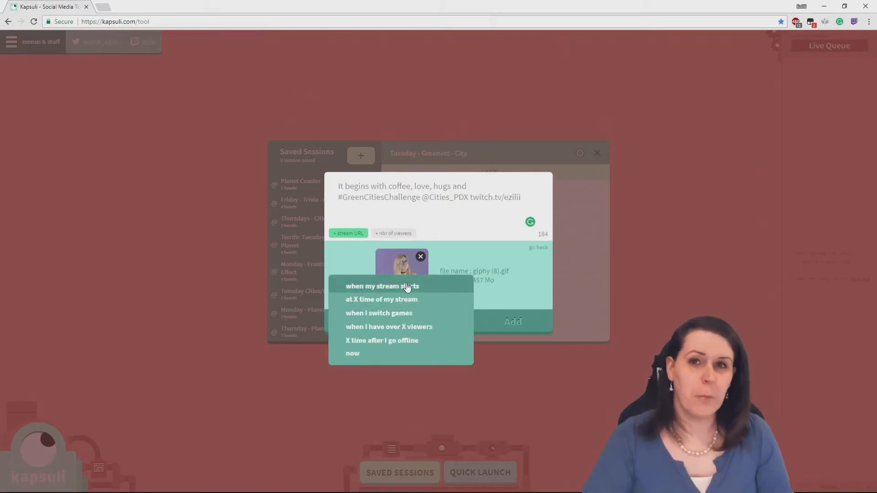
{"action": "left_click", "coordinate": [383, 286]}
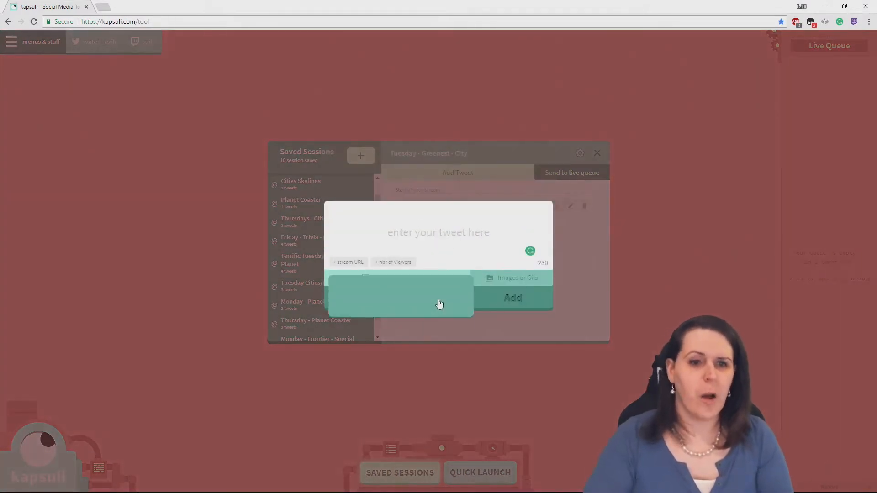
Step: Schedule the next tweet at 1 h 17 min into the stream with the Twitch player embedded
{"action": "left_click", "coordinate": [400, 296]}
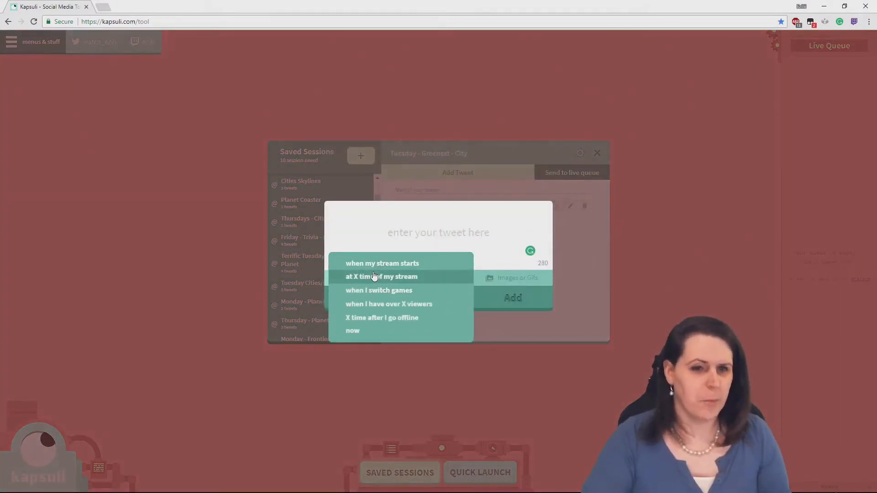
{"action": "left_click", "coordinate": [382, 276]}
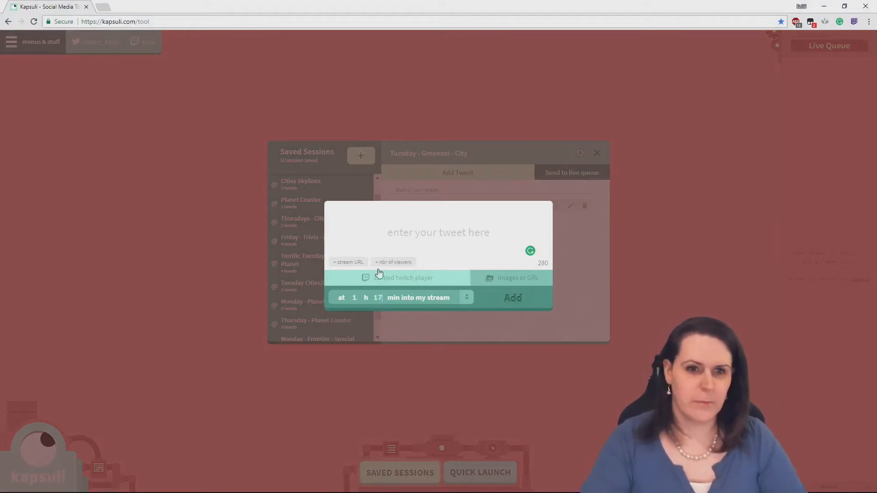
{"action": "left_click", "coordinate": [407, 277]}
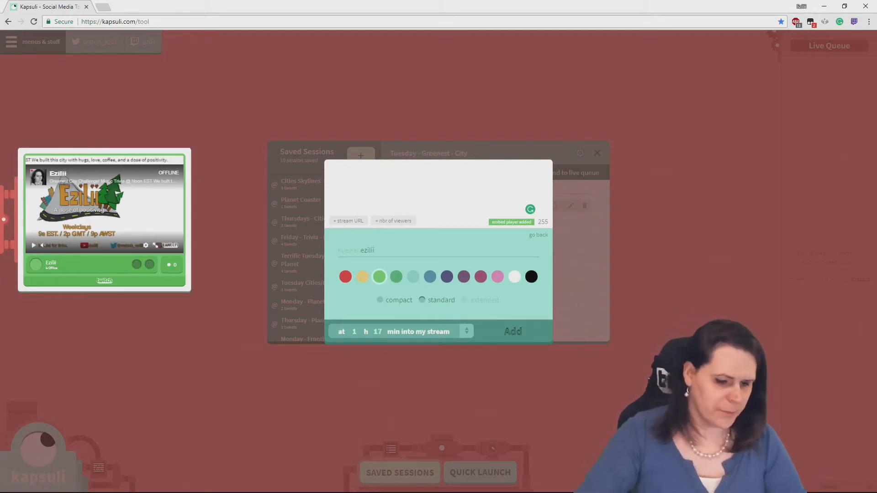
{"action": "type", "text": "We"}
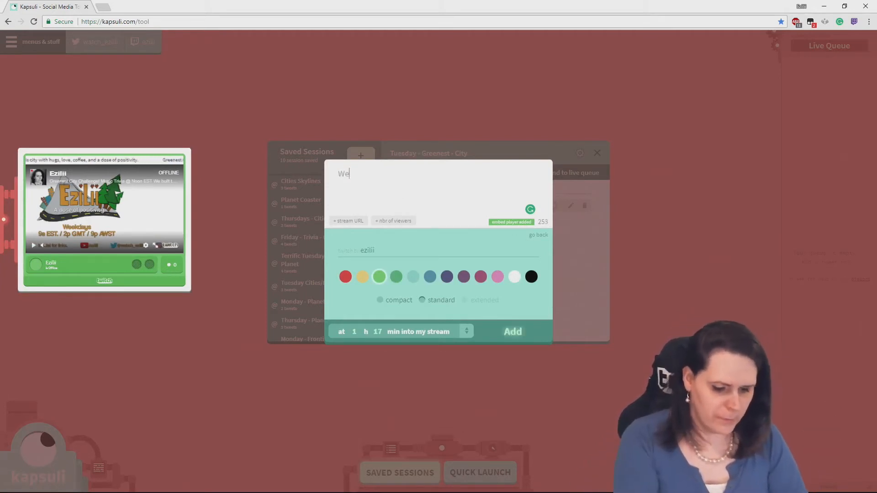
{"action": "type", "text": "could be"}
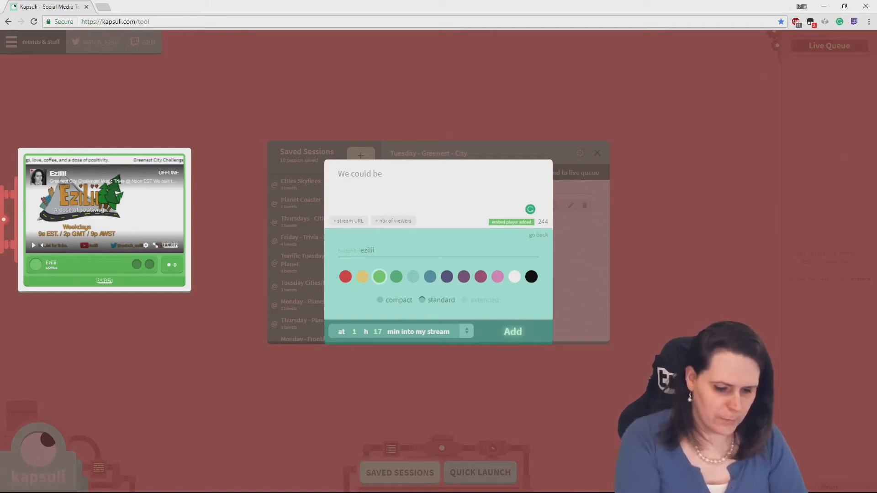
{"action": "type", "text": "building something"}
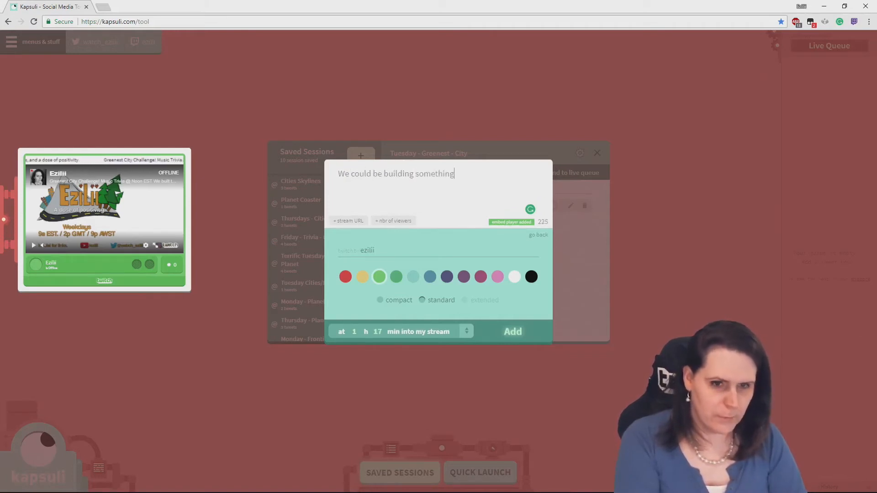
{"action": "type", "text": "here."}
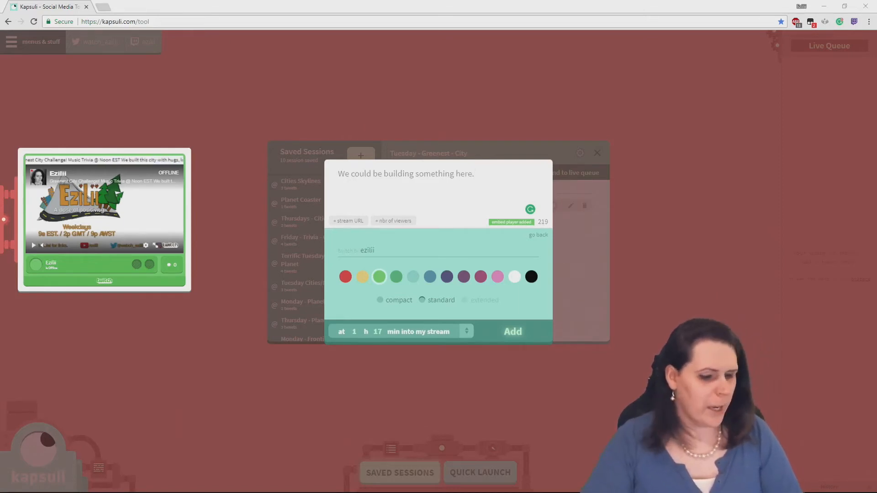
{"action": "left_click", "coordinate": [475, 173]}
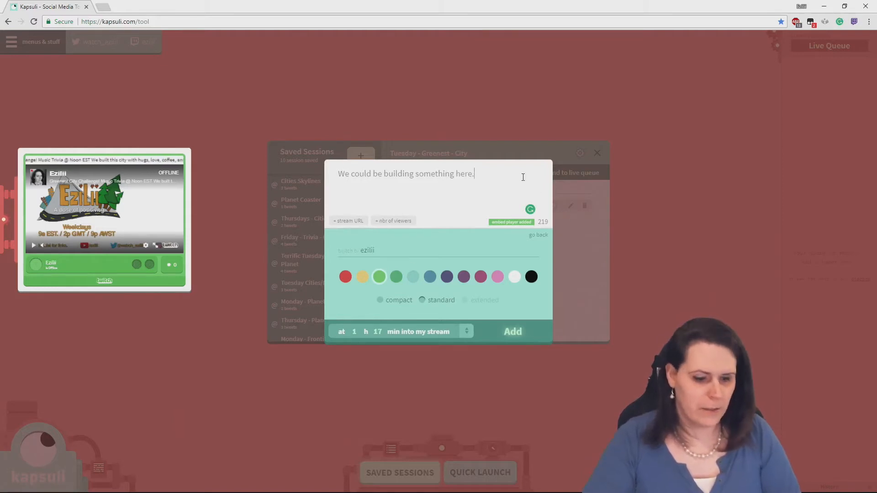
{"action": "type", "text": "@Cities_PDX"}
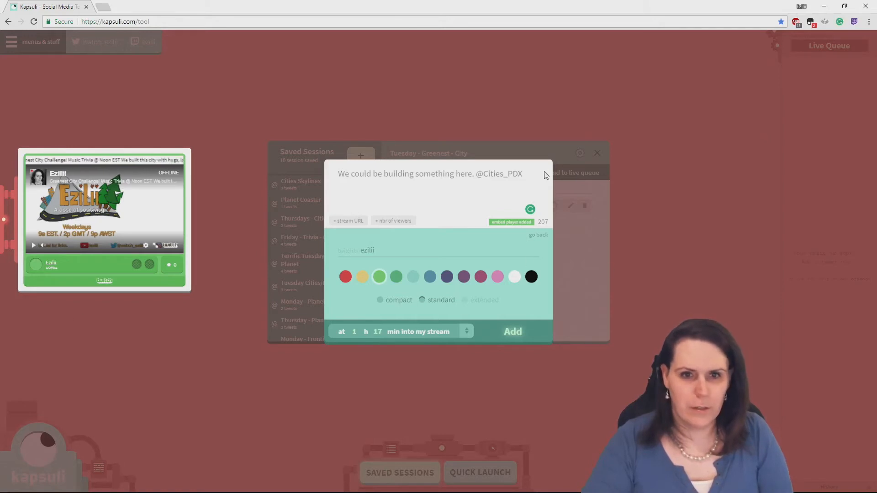
{"action": "type", "text": "#girlstreamers #EPIC_streamers #twitchkittens #twitch"}
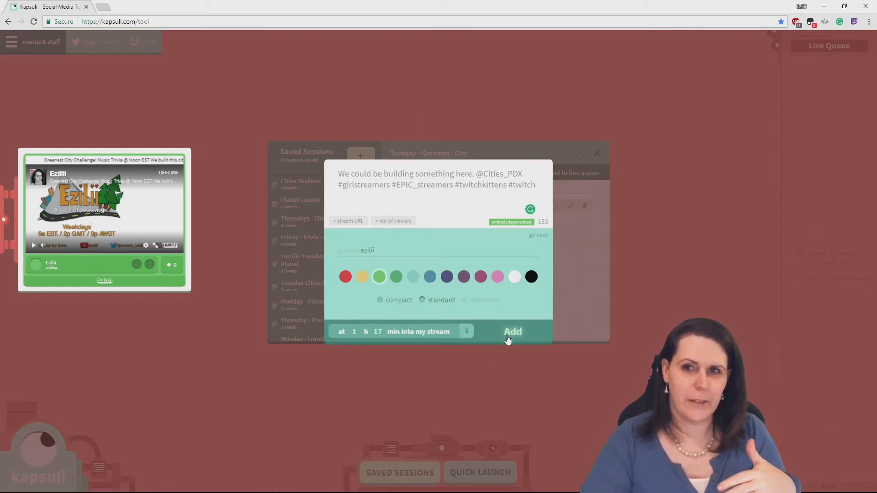
{"action": "left_click", "coordinate": [512, 331]}
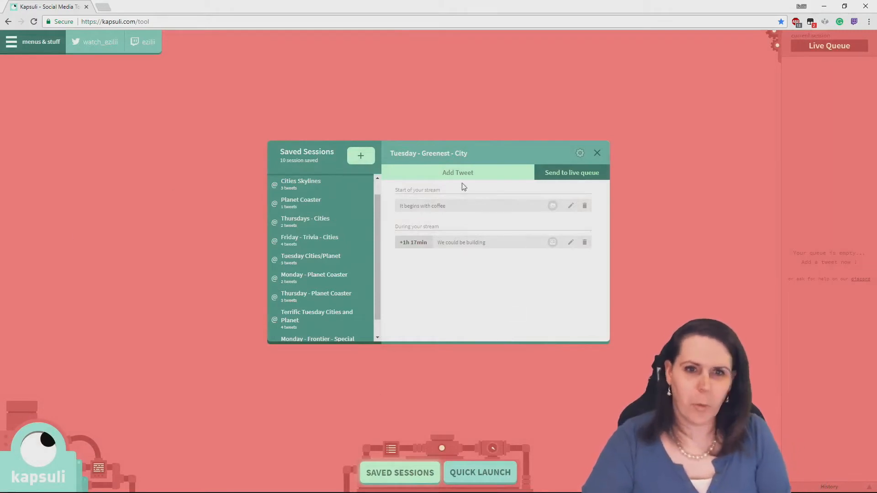
{"action": "mouse_move", "coordinate": [458, 179]}
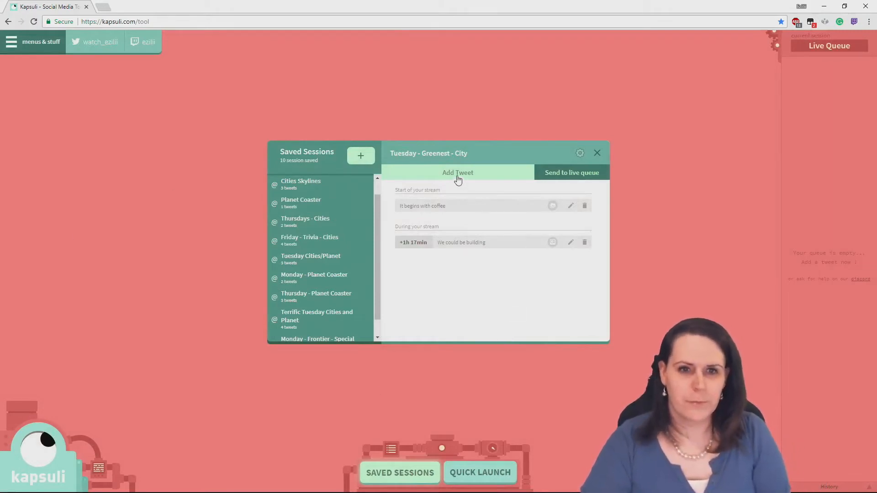
Step: Compose 'Need a mid-day pick me up? We got you covered!' with the stream link, no image
{"action": "left_click", "coordinate": [458, 172]}
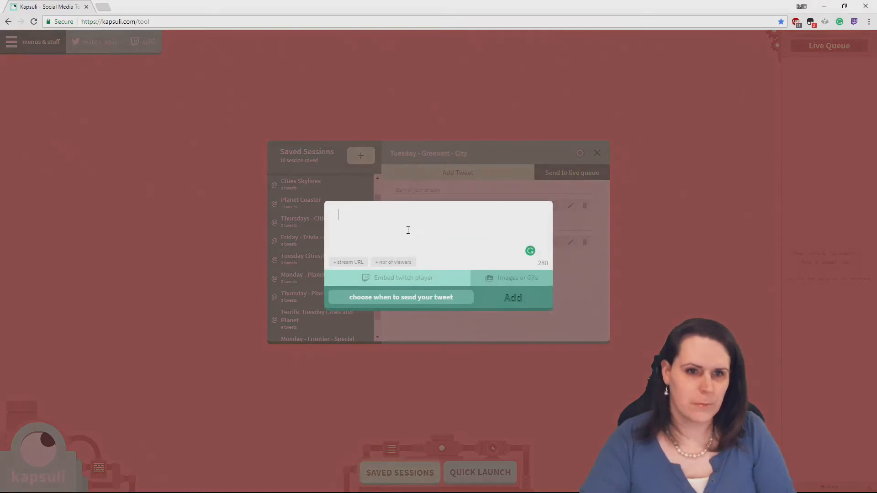
{"action": "type", "text": "Need a"}
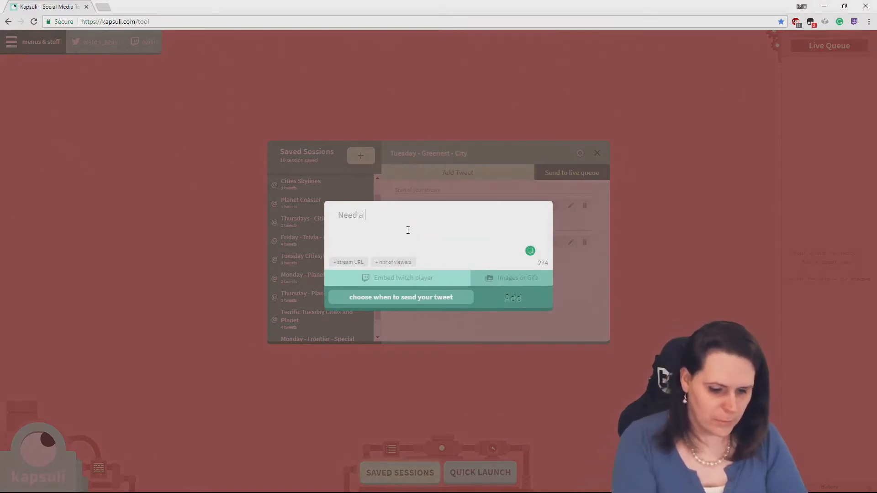
{"action": "type", "text": "mid-day p"}
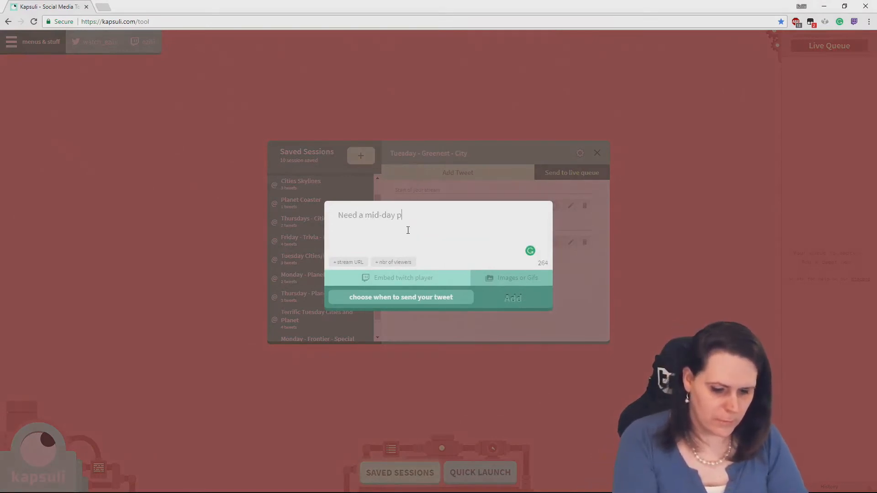
{"action": "type", "text": "ick me up?"}
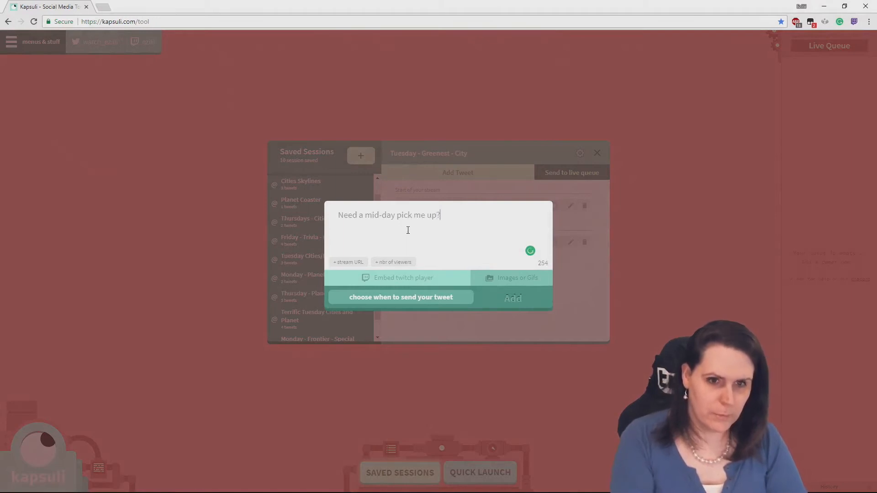
{"action": "type", "text": "We got you cove"}
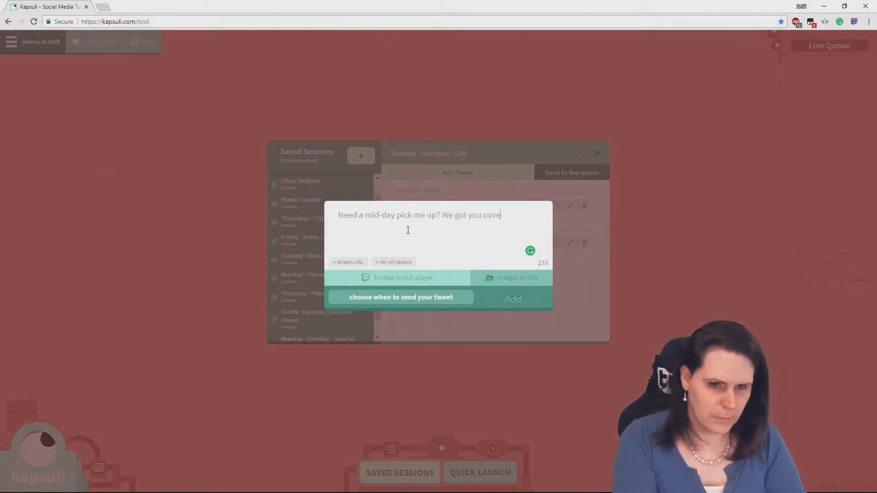
{"action": "type", "text": "red!"}
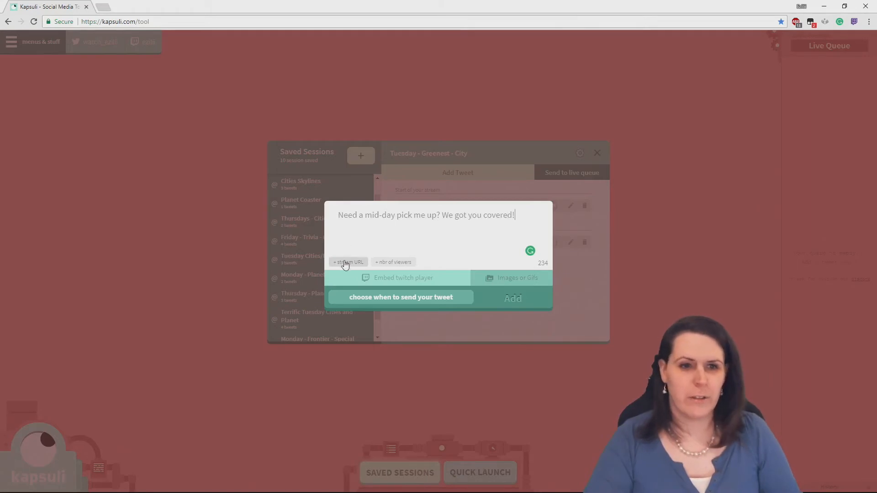
{"action": "left_click", "coordinate": [348, 262]}
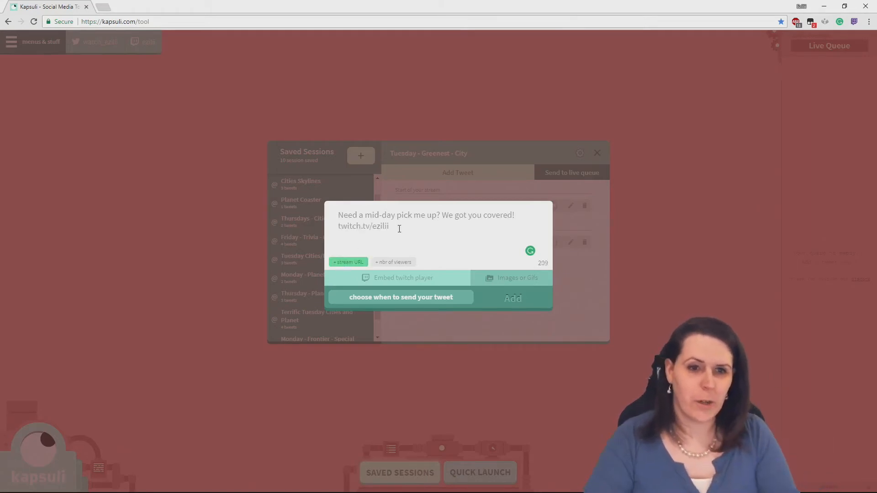
{"action": "left_click", "coordinate": [511, 278]}
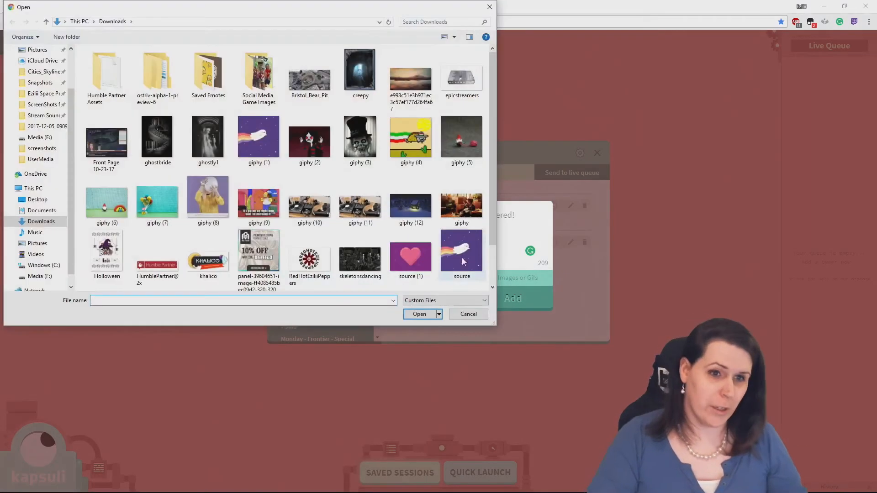
{"action": "left_click", "coordinate": [157, 199]}
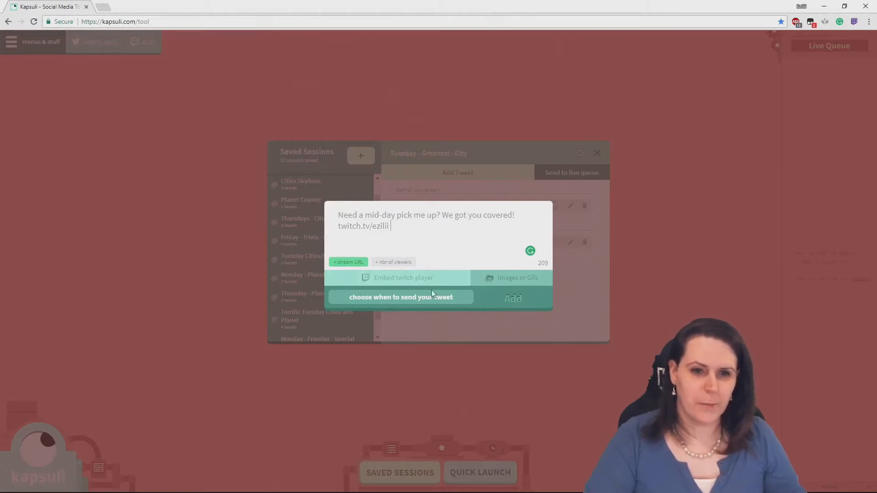
Step: Schedule it at 2 h 33 min into the stream and add it to the session
{"action": "left_click", "coordinate": [401, 296]}
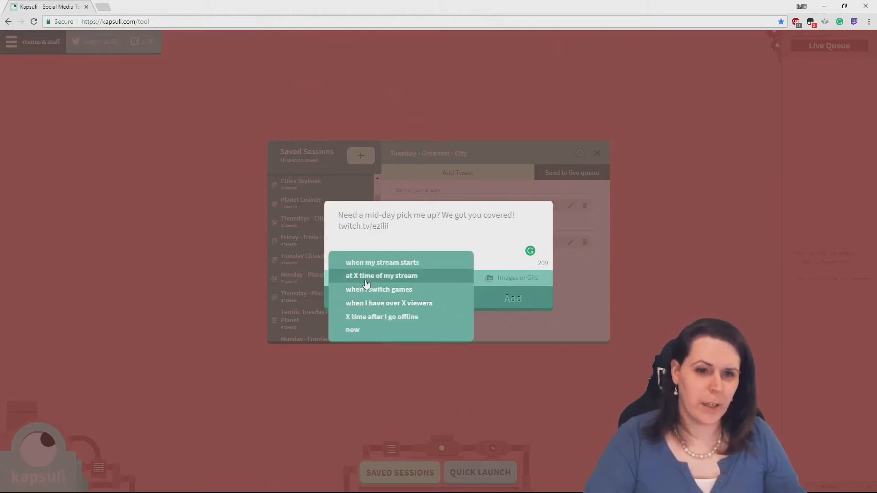
{"action": "left_click", "coordinate": [382, 275]}
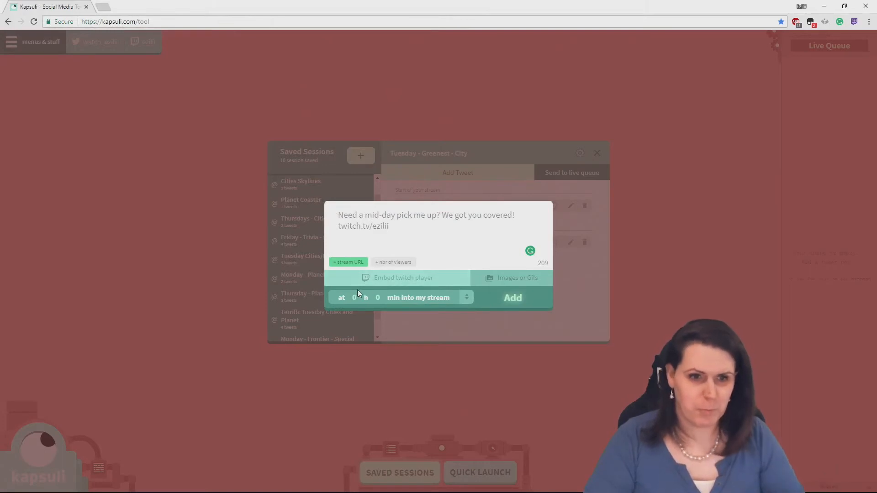
{"action": "left_click", "coordinate": [354, 297]}
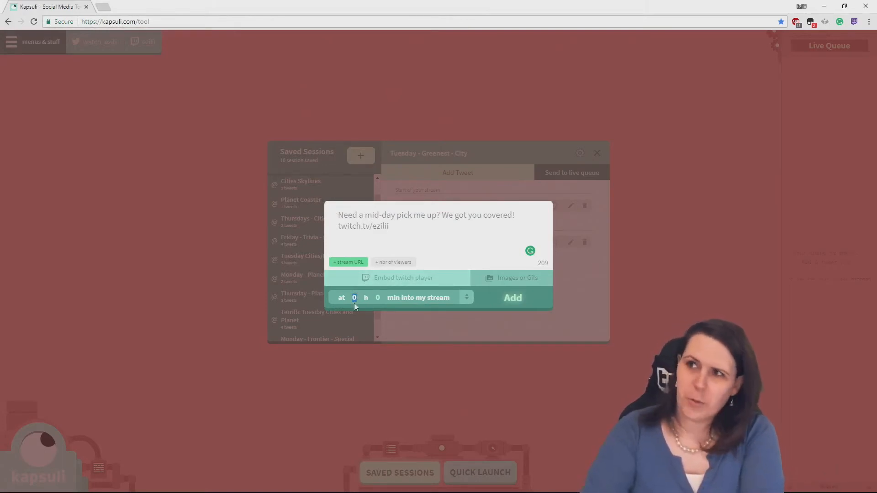
{"action": "left_click", "coordinate": [354, 297]}
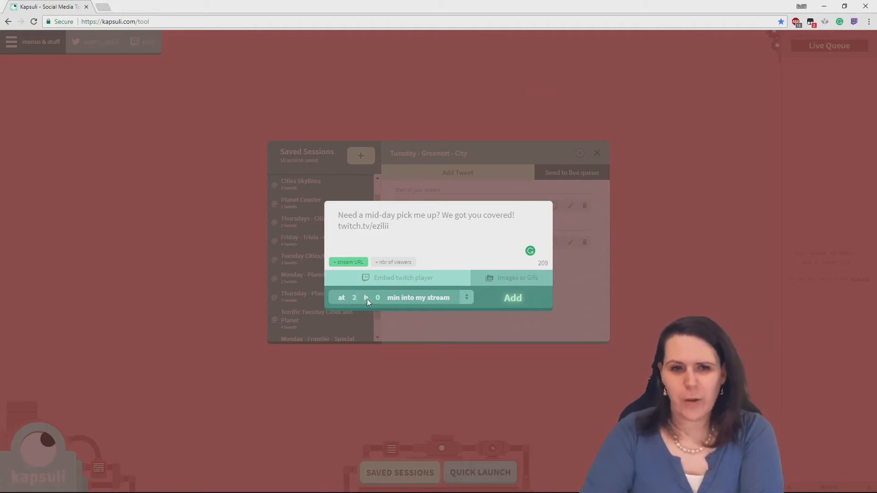
{"action": "left_click", "coordinate": [378, 297]}
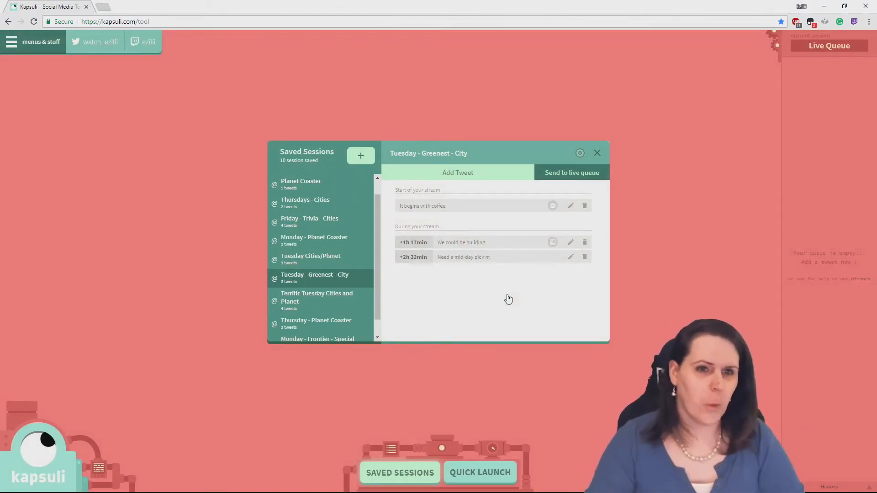
Step: Compose 'Need a lift? Come on in we'll help!' as the fourth tweet
{"action": "left_click", "coordinate": [457, 173]}
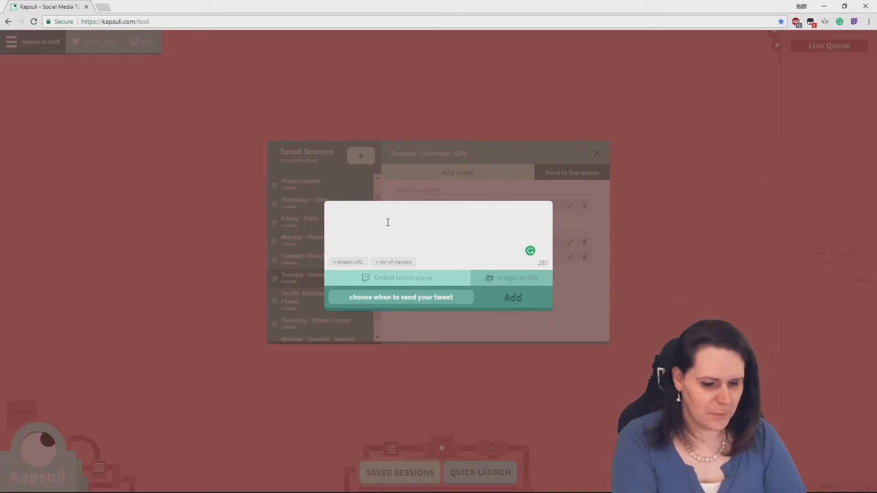
{"action": "type", "text": "Need a"}
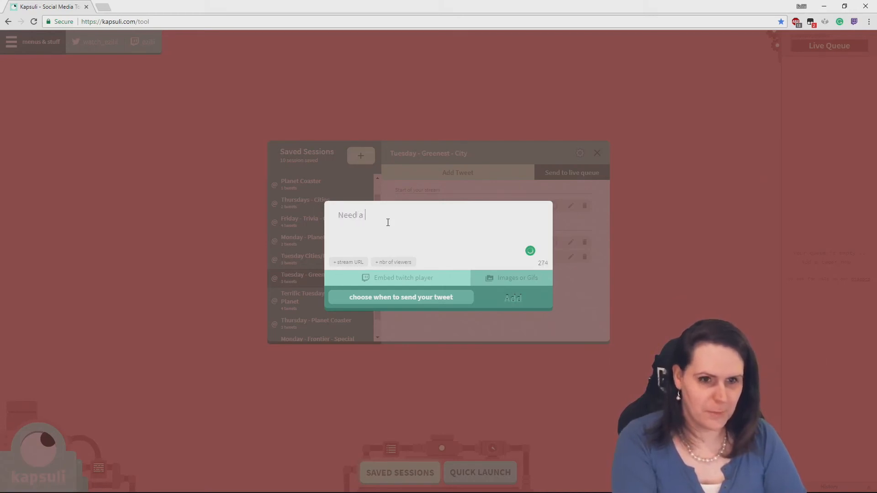
{"action": "type", "text": "lift?"}
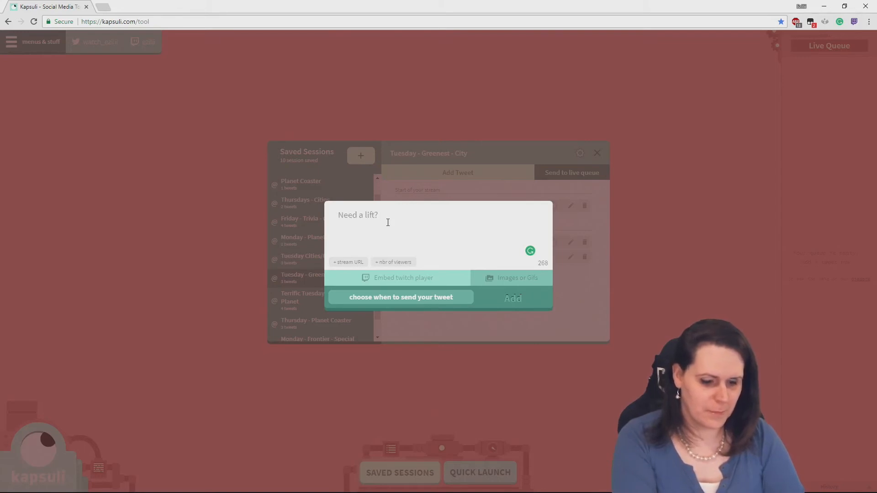
{"action": "type", "text": "C"}
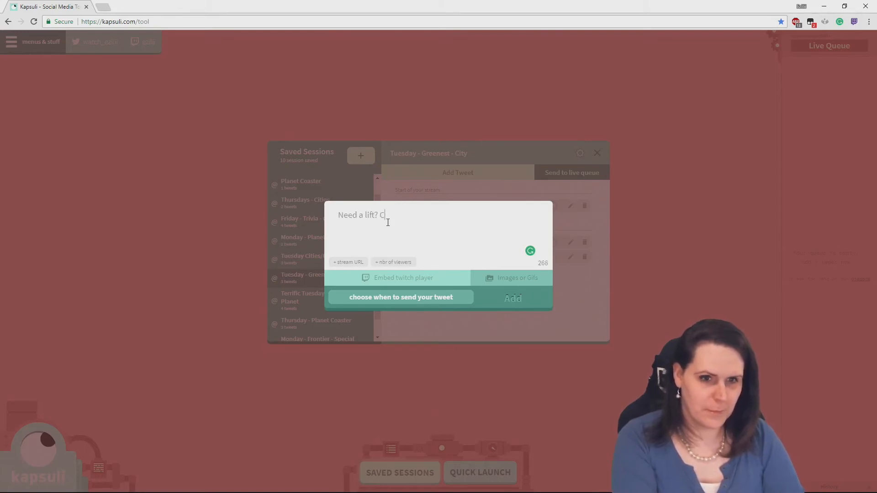
{"action": "type", "text": "ome"}
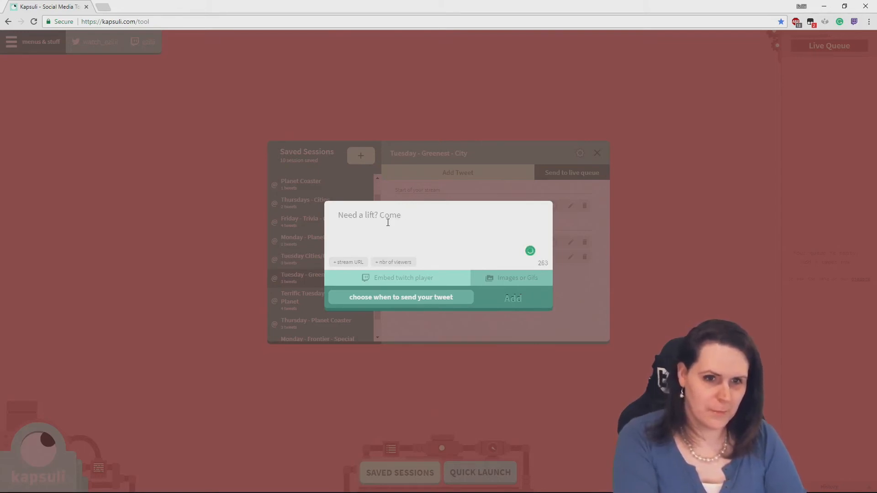
{"action": "type", "text": "on in"}
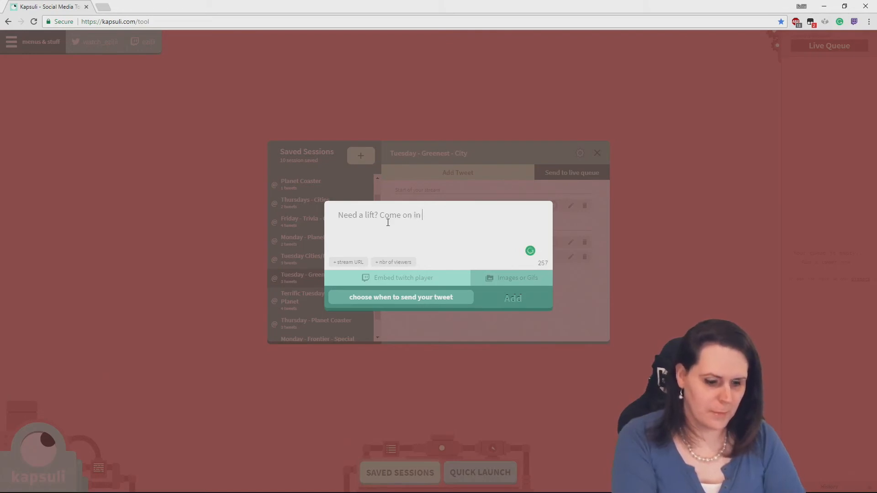
{"action": "type", "text": "we'll help"}
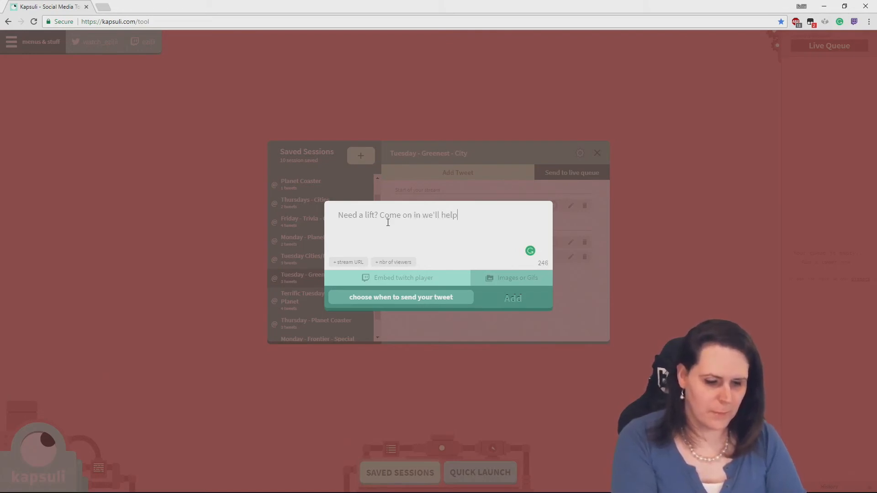
{"action": "type", "text": "!"}
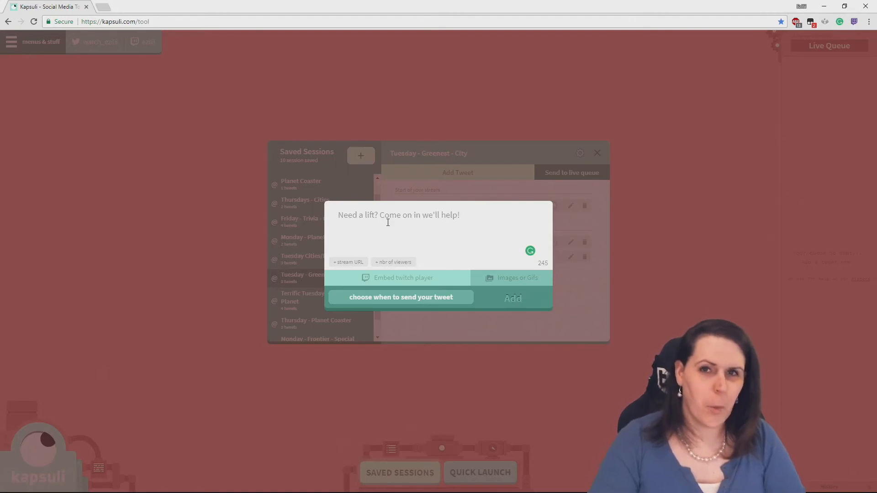
Step: Attach the giphy (6) gif and append the four streamer hashtags
{"action": "left_click", "coordinate": [510, 278]}
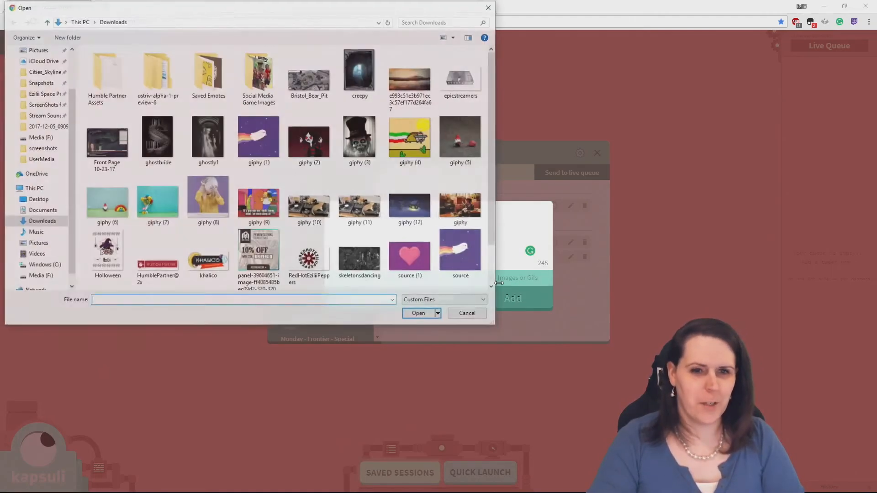
{"action": "left_click", "coordinate": [107, 199]}
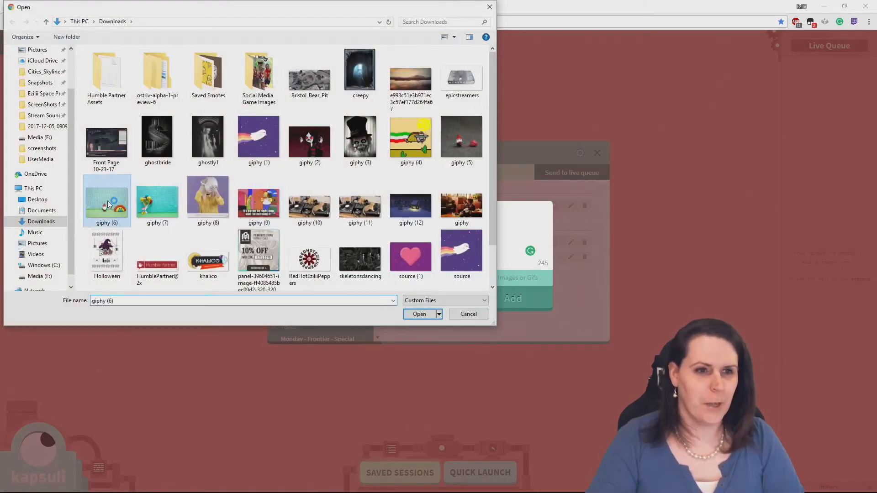
{"action": "left_click", "coordinate": [420, 313]}
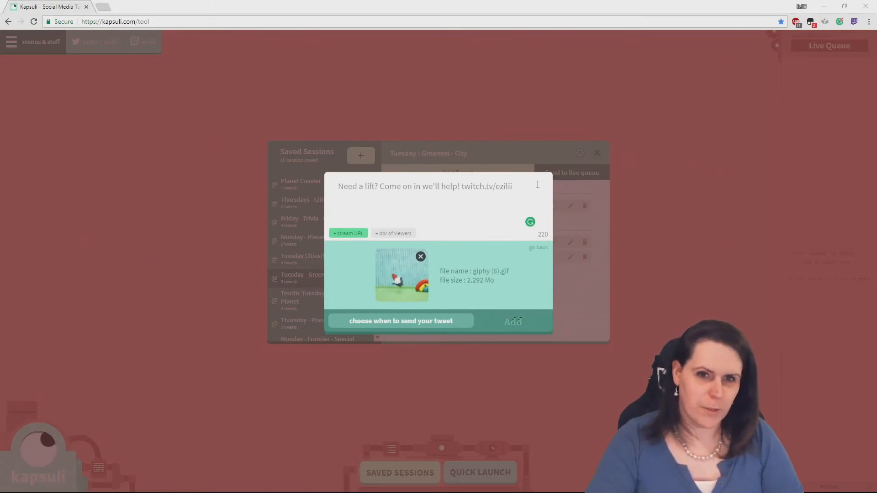
{"action": "type", "text": "#girlstreamers #EPIC_streamers #twitchkittens #twitch"}
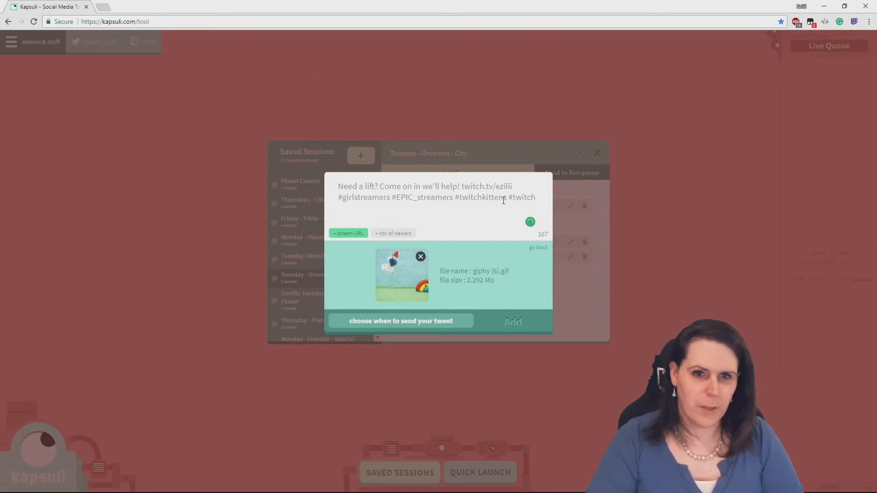
{"action": "double_click", "coordinate": [520, 197]}
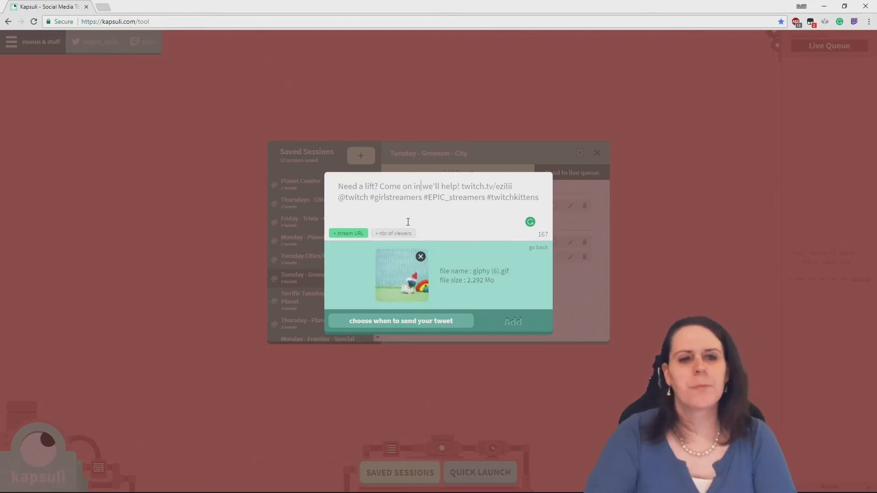
Step: Schedule the tweet at 4 h 47 min into the stream and add it to the session
{"action": "left_click", "coordinate": [401, 321]}
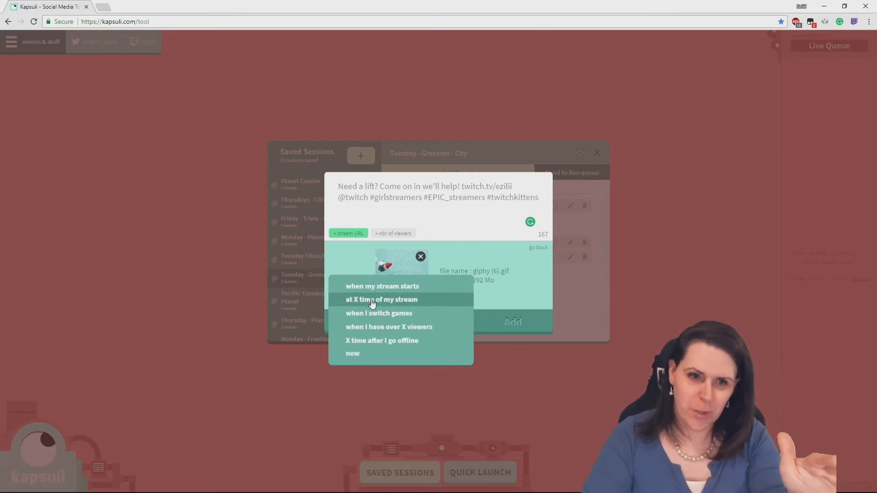
{"action": "left_click", "coordinate": [380, 299]}
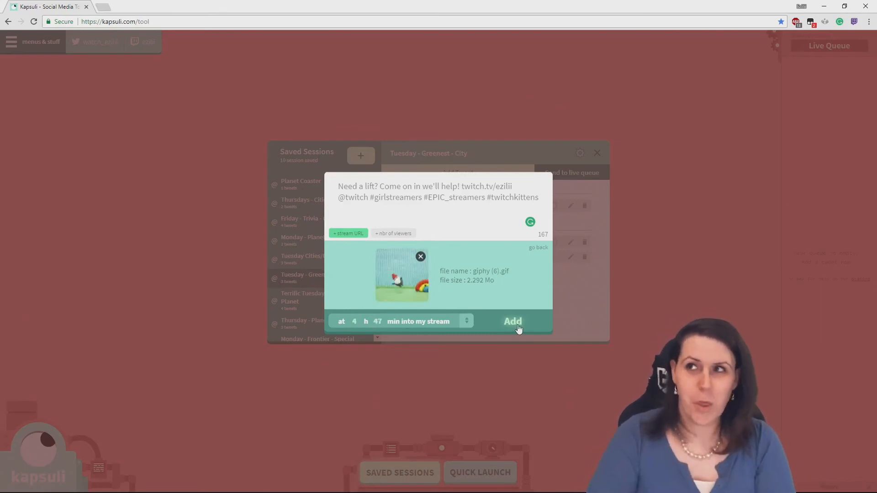
{"action": "left_click", "coordinate": [513, 320]}
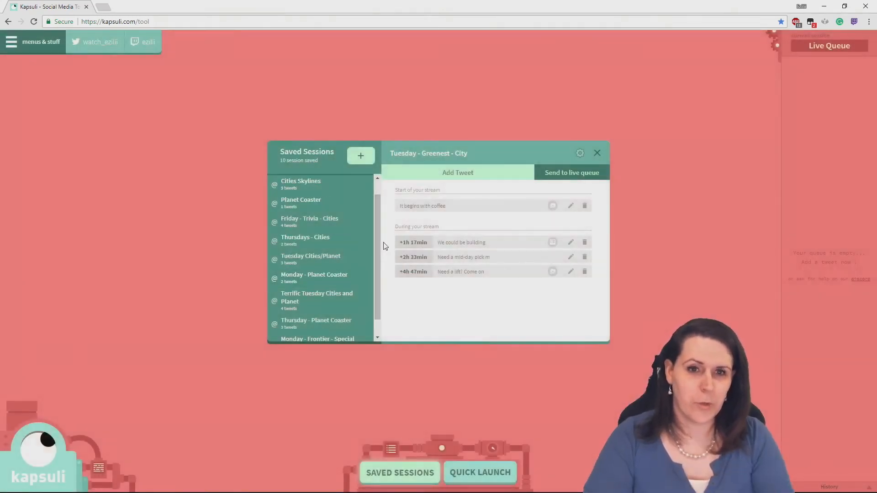
Step: Compose an after-offline tweet 'Thank you for making today amazing. I love you.'
{"action": "left_click", "coordinate": [458, 173]}
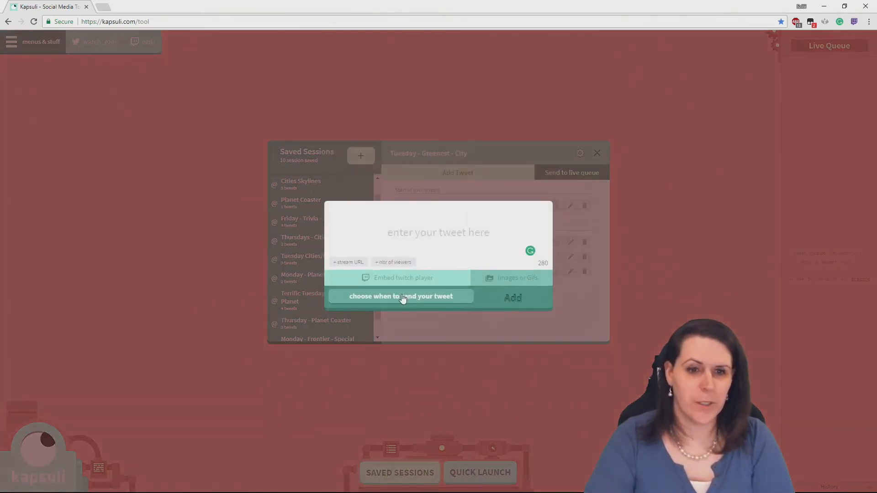
{"action": "left_click", "coordinate": [400, 296]}
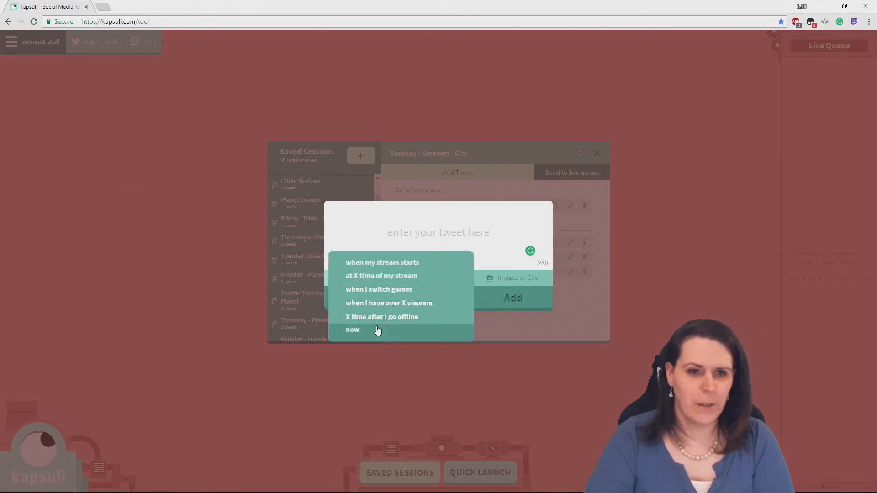
{"action": "left_click", "coordinate": [382, 317]}
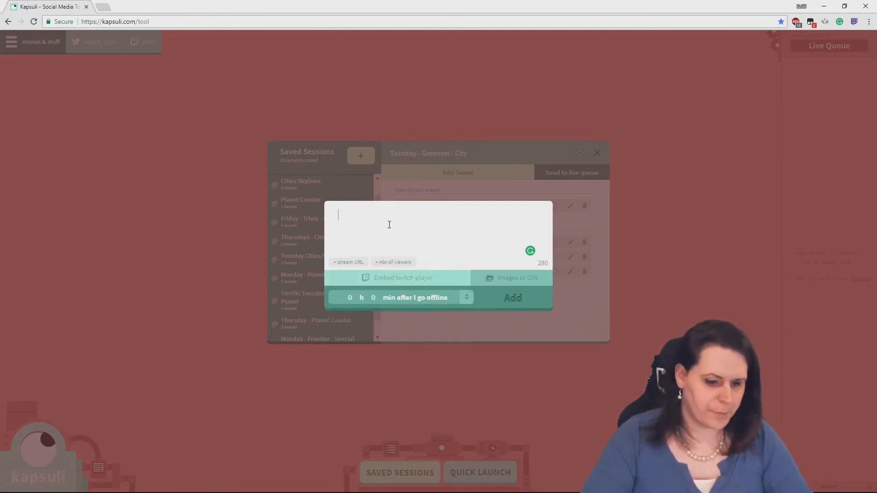
{"action": "type", "text": "Thank you"}
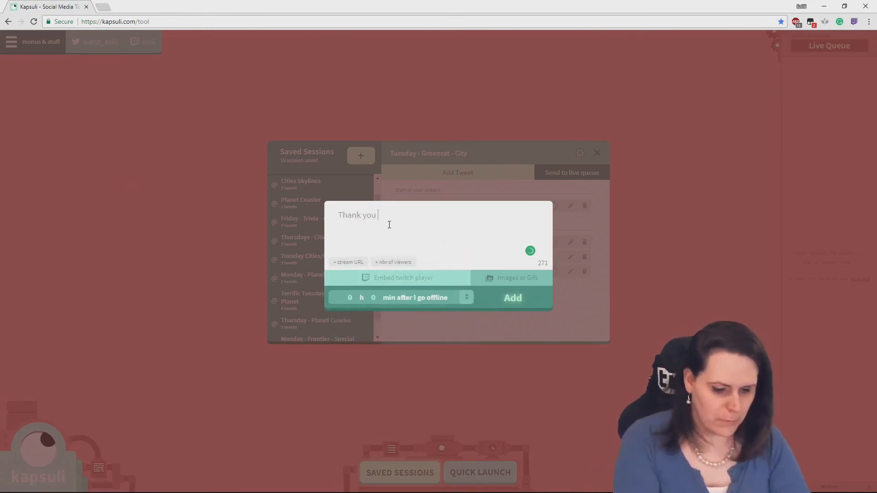
{"action": "type", "text": "for making todsay a"}
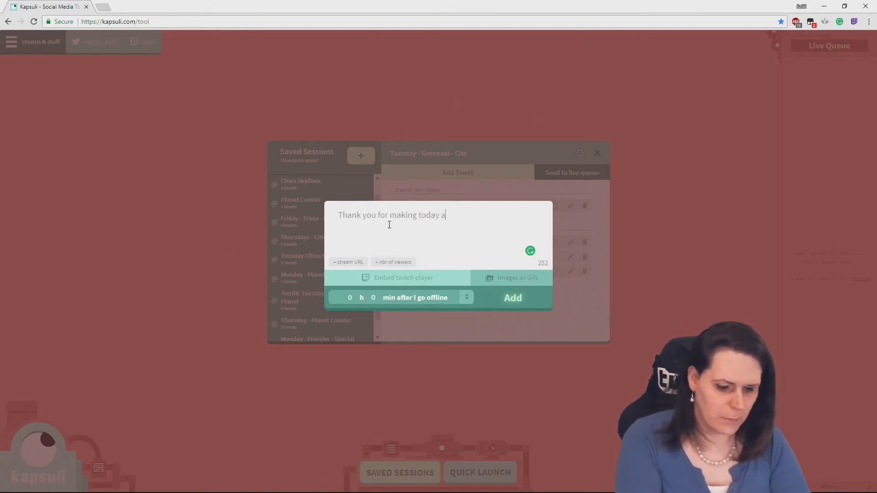
{"action": "type", "text": "mazing."}
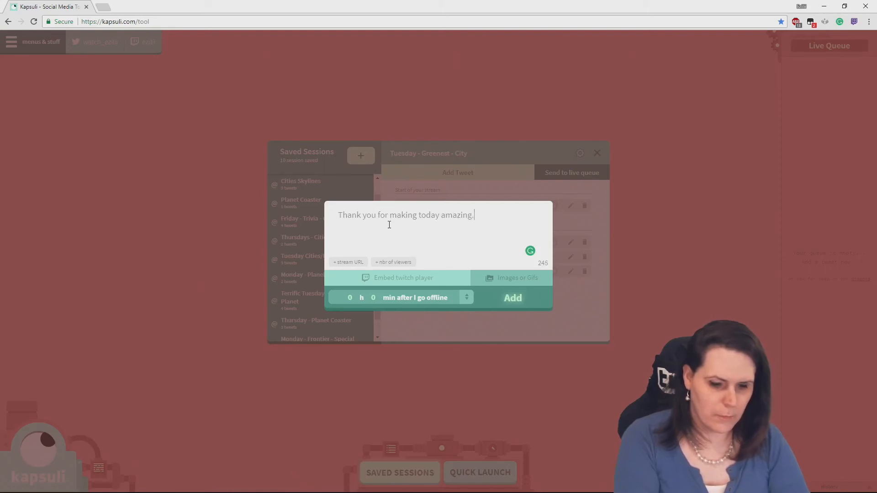
{"action": "type", "text": "I love you."}
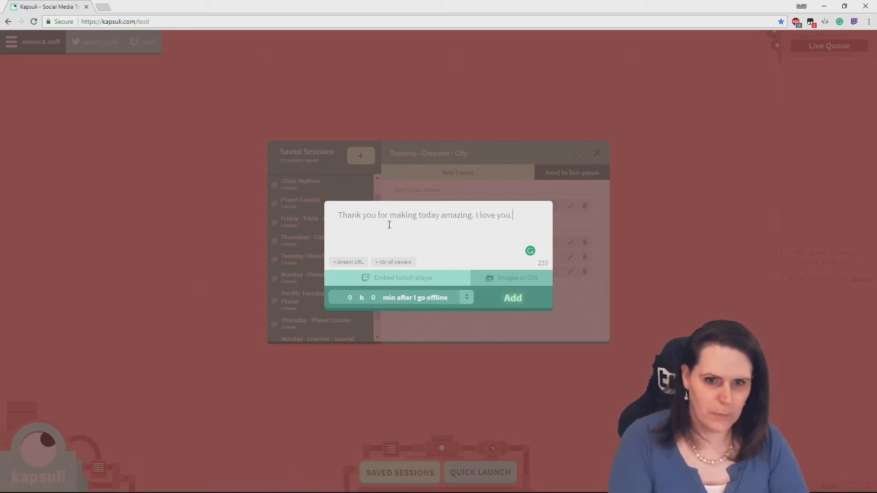
Step: Attach the giphy (5) gif and add the tweet, due 25 min after going offline
{"action": "left_click", "coordinate": [511, 278]}
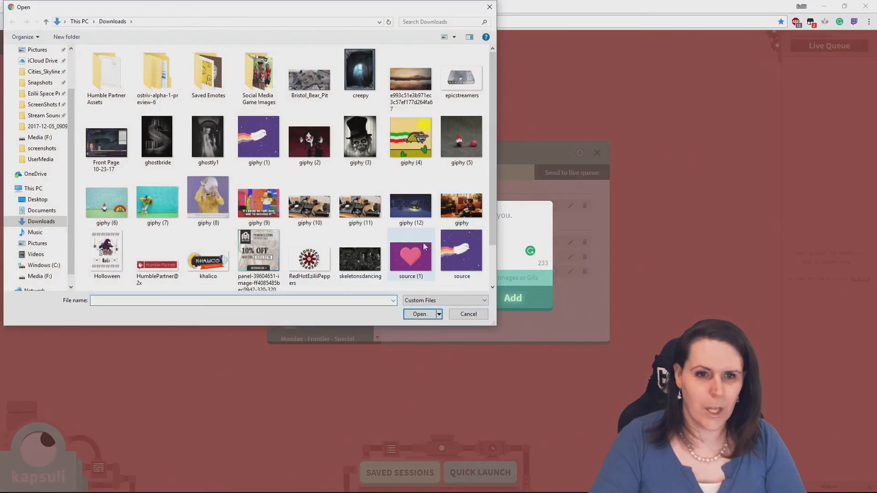
{"action": "left_click", "coordinate": [461, 137]}
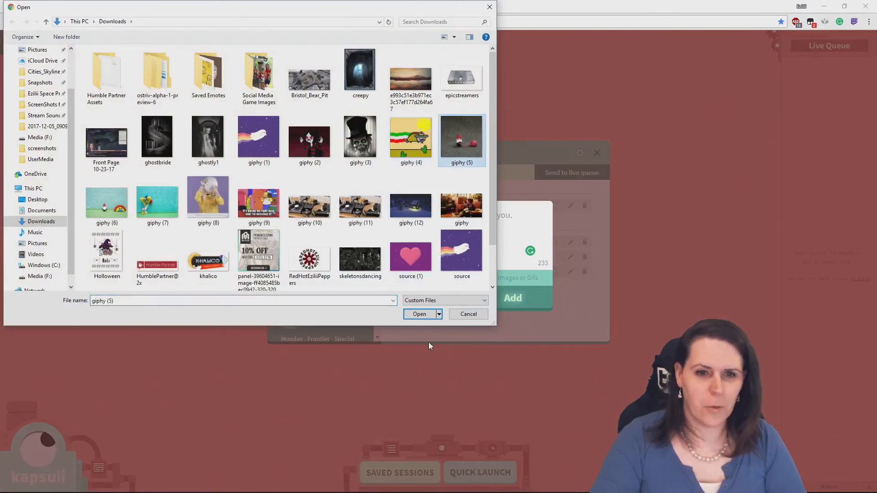
{"action": "left_click", "coordinate": [419, 313]}
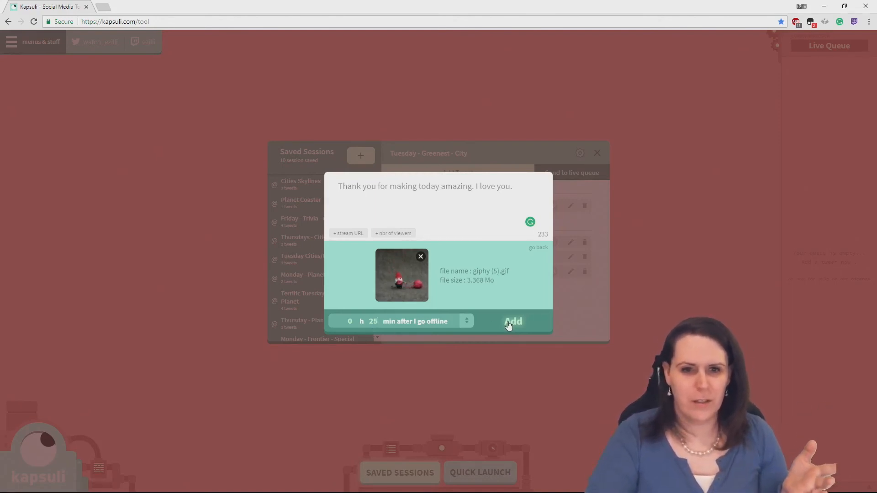
{"action": "left_click", "coordinate": [513, 321]}
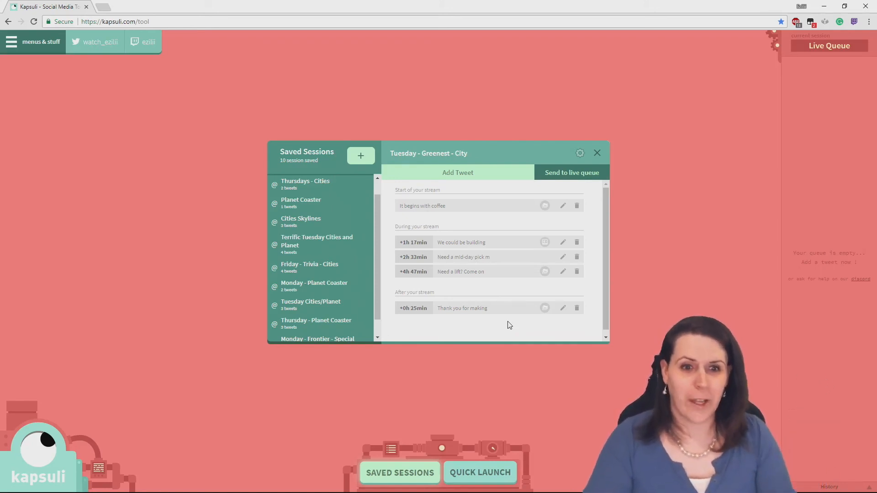
{"action": "mouse_move", "coordinate": [494, 324]}
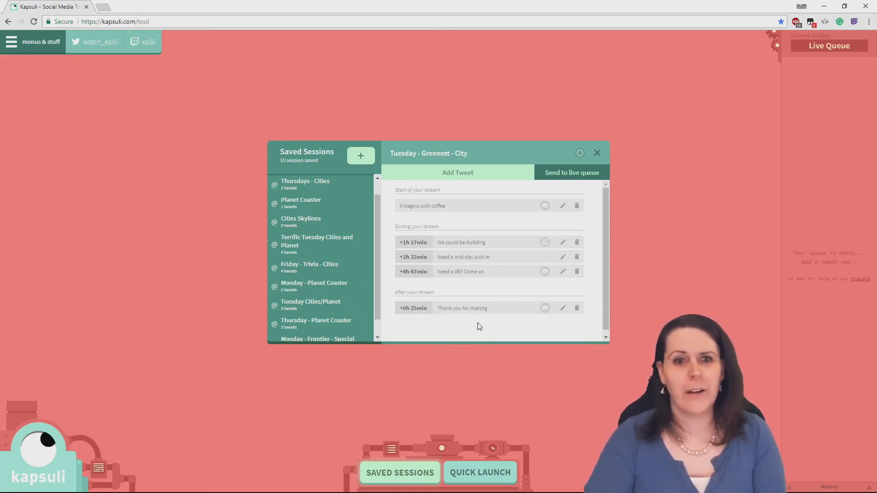
{"action": "mouse_move", "coordinate": [482, 337]}
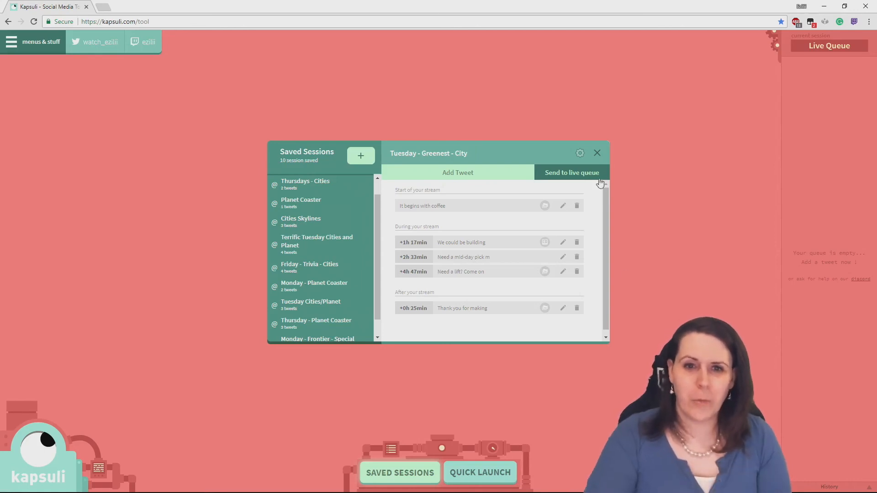
Step: Send the Tuesday session to the Live Queue, then delete queued tweets leaving the thank-you
{"action": "left_click", "coordinate": [572, 173]}
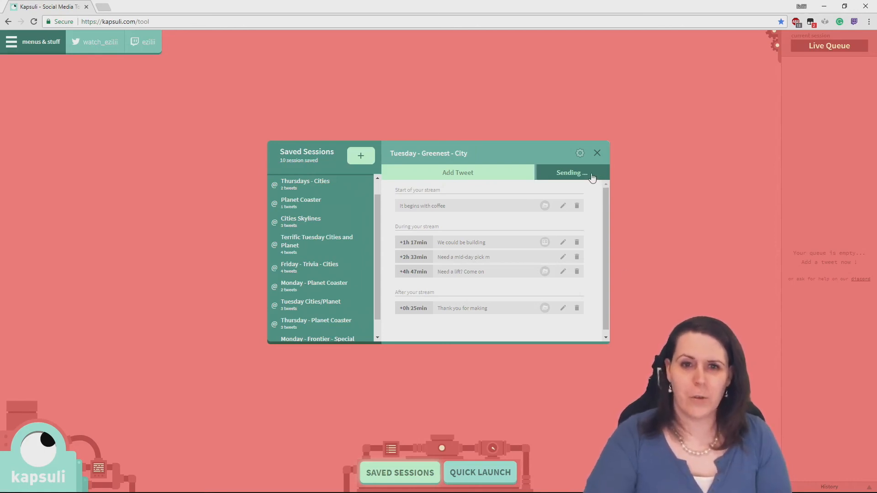
{"action": "left_click", "coordinate": [572, 173]}
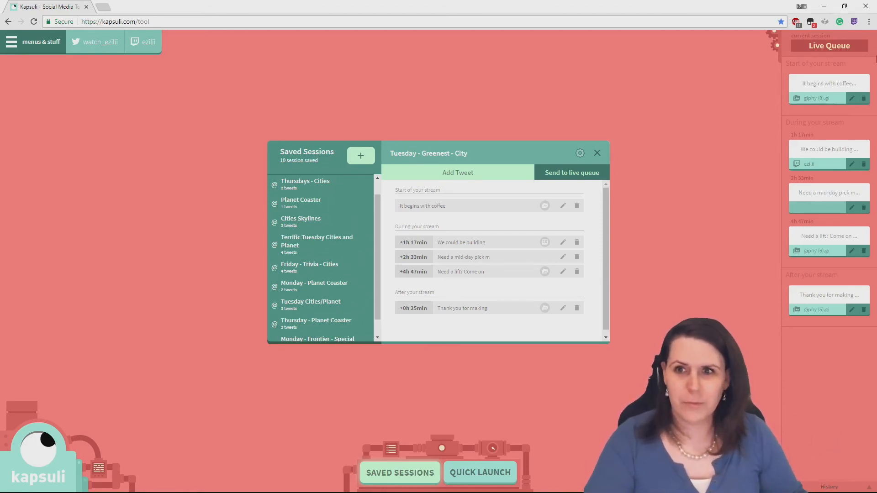
{"action": "left_click", "coordinate": [864, 98]}
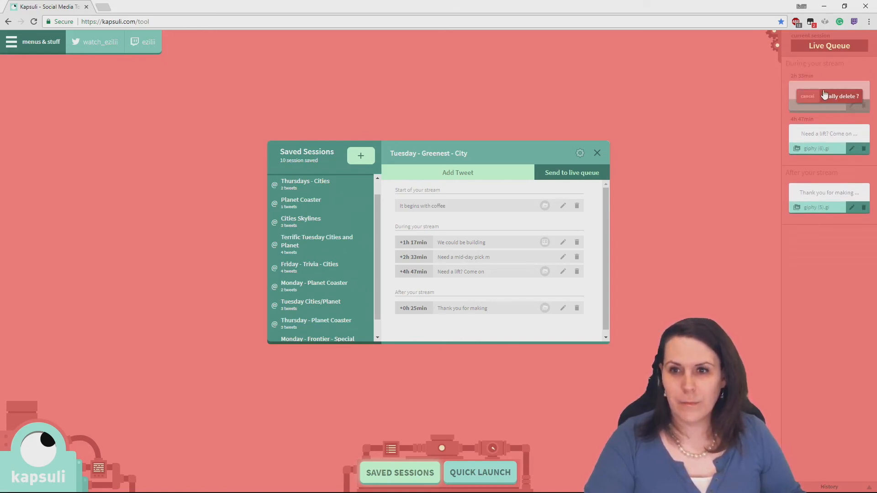
{"action": "left_click", "coordinate": [837, 96]}
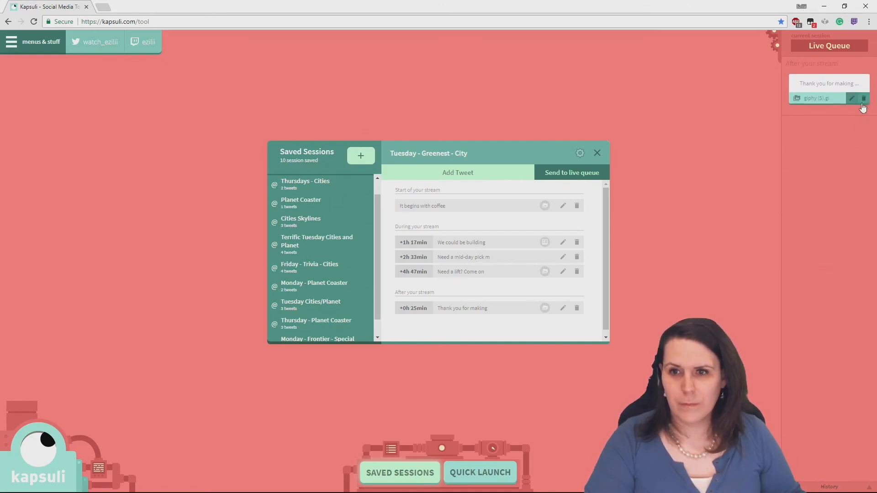
Step: Clear the last thank-you tweet and send the Monday - Frontier - Special Effect session to the Live Queue
{"action": "left_click", "coordinate": [864, 98]}
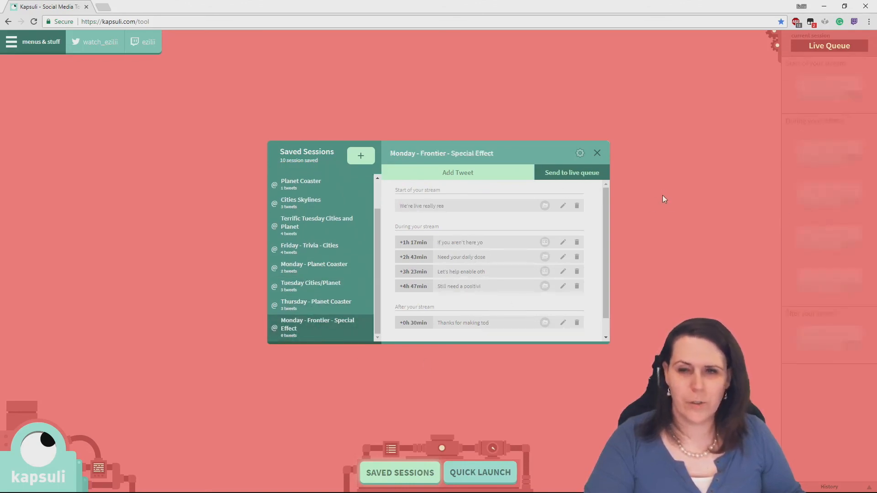
{"action": "left_click", "coordinate": [572, 172]}
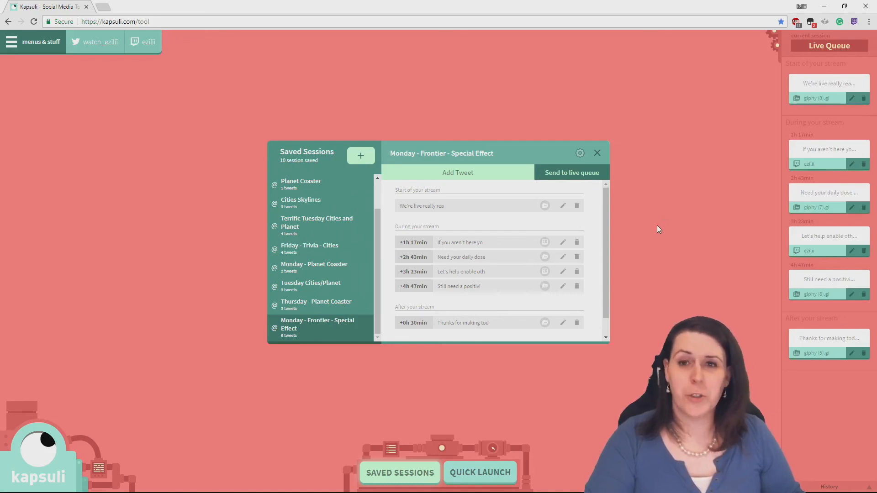